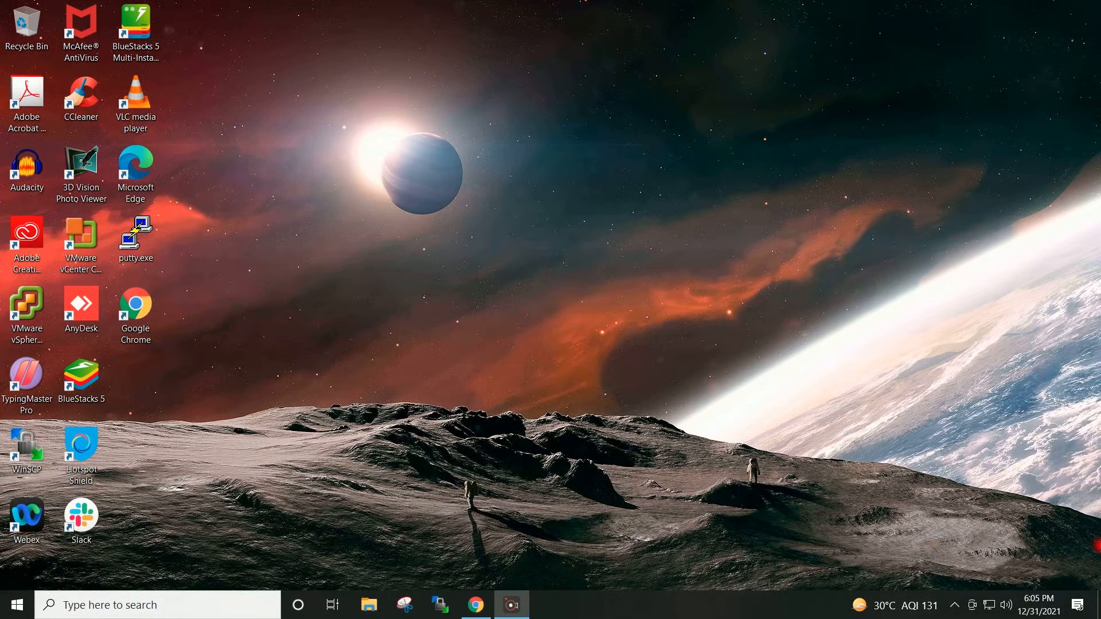
{"action": "mouse_move", "coordinate": [983, 409]}
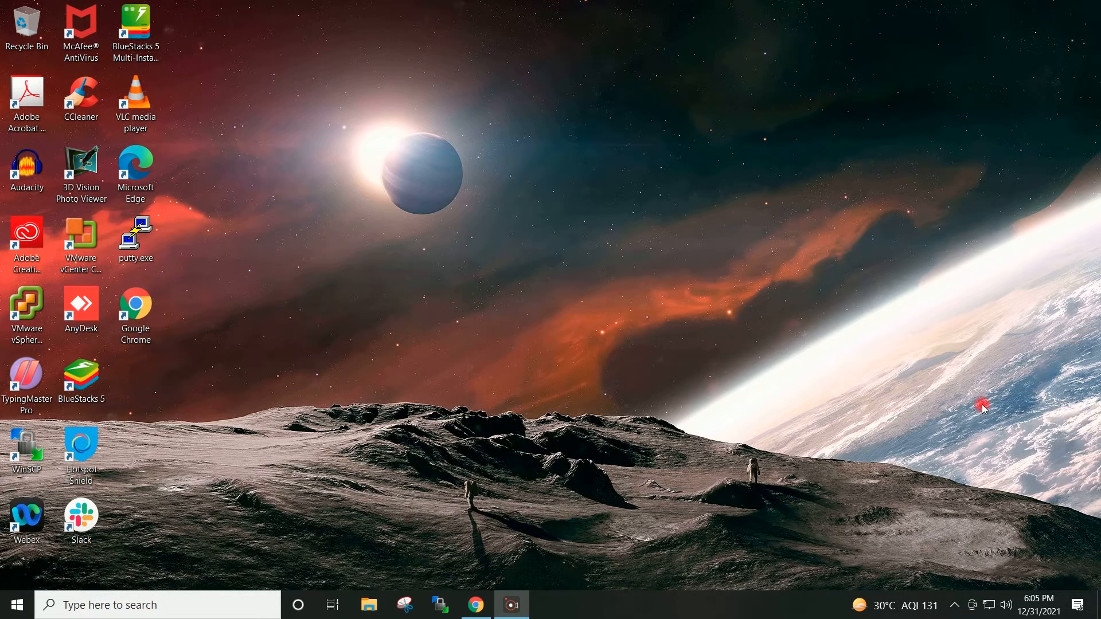
{"action": "mouse_move", "coordinate": [808, 392]}
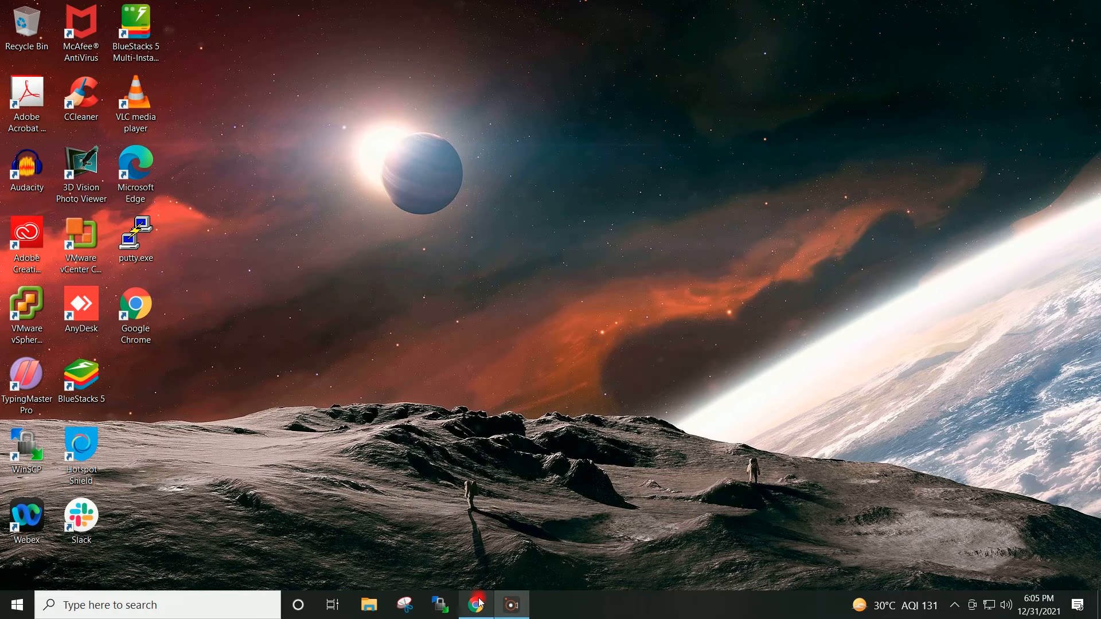
{"action": "left_click", "coordinate": [475, 605]}
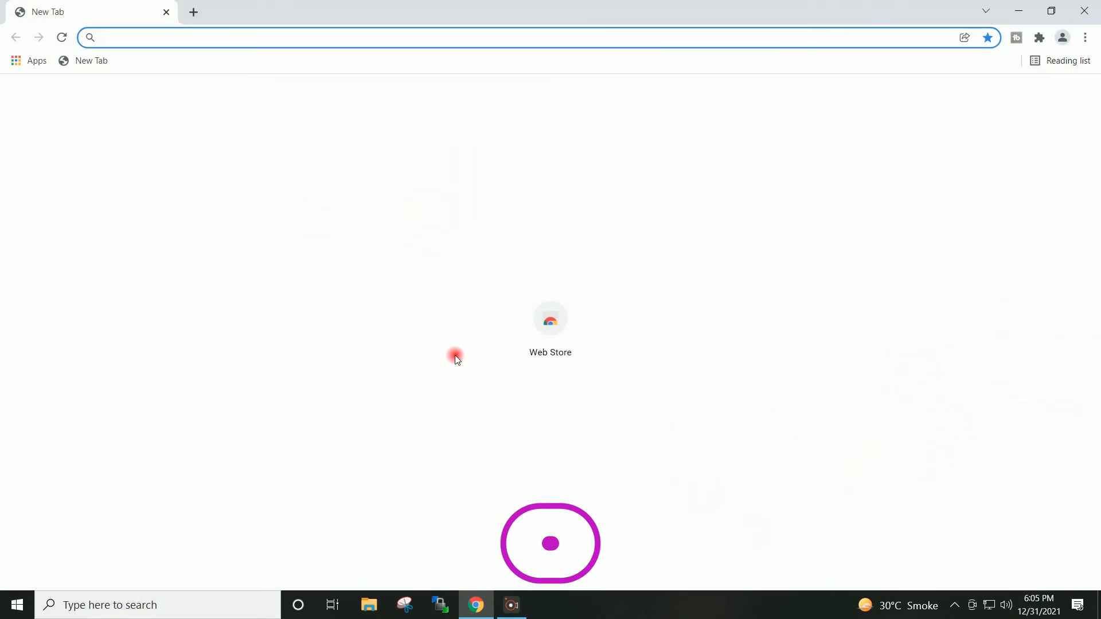
{"action": "type", "text": "192.168.0."}
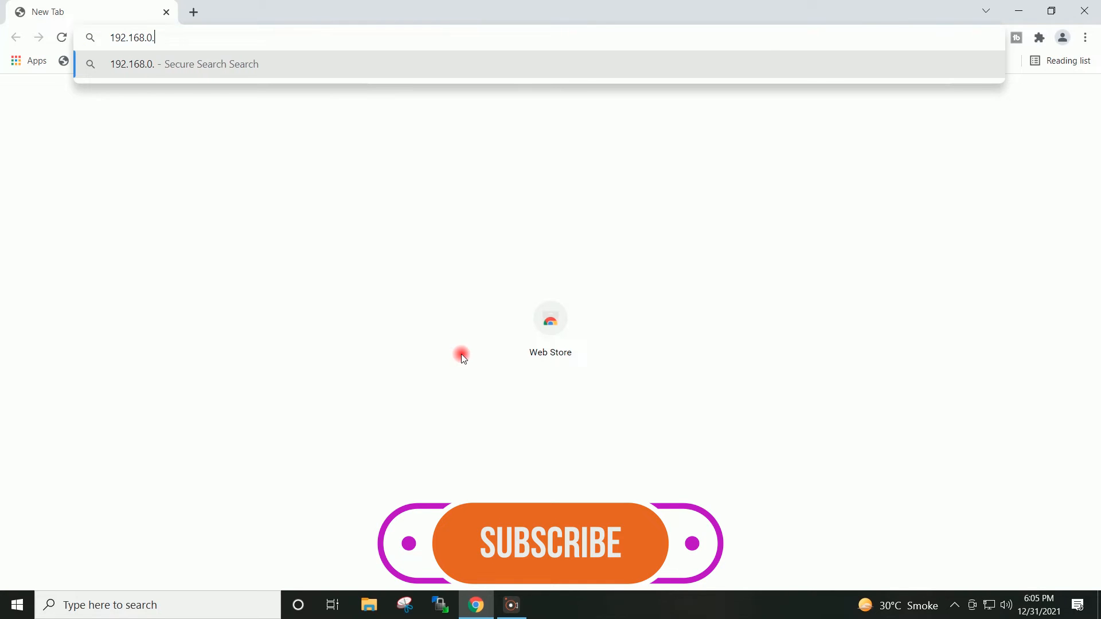
{"action": "key", "text": "Enter"}
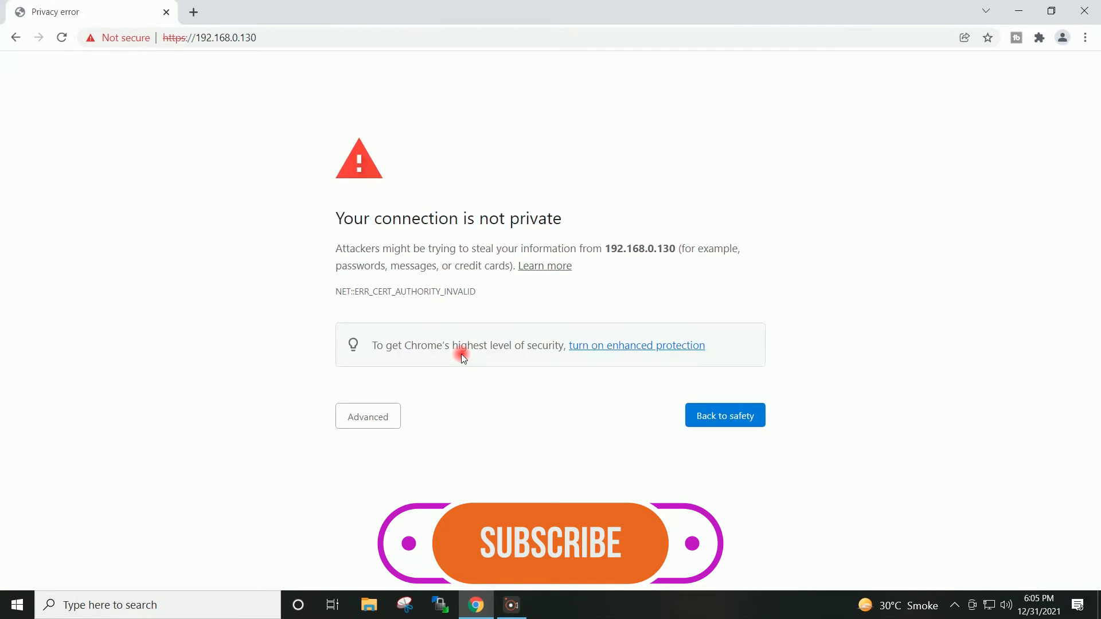
{"action": "left_click", "coordinate": [368, 417]}
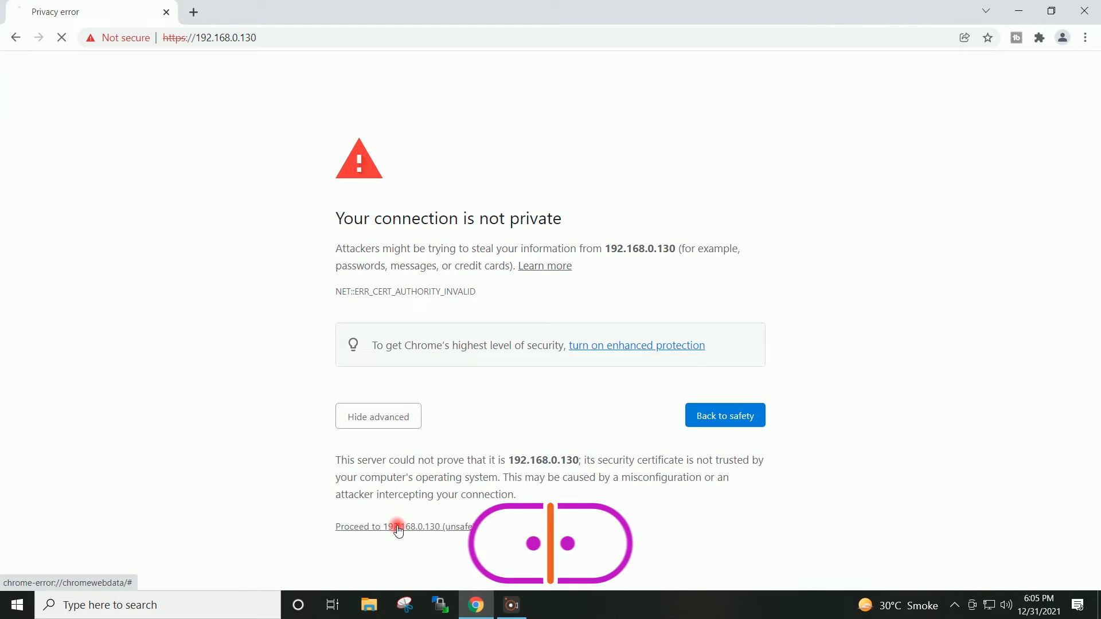
{"action": "left_click", "coordinate": [398, 527]}
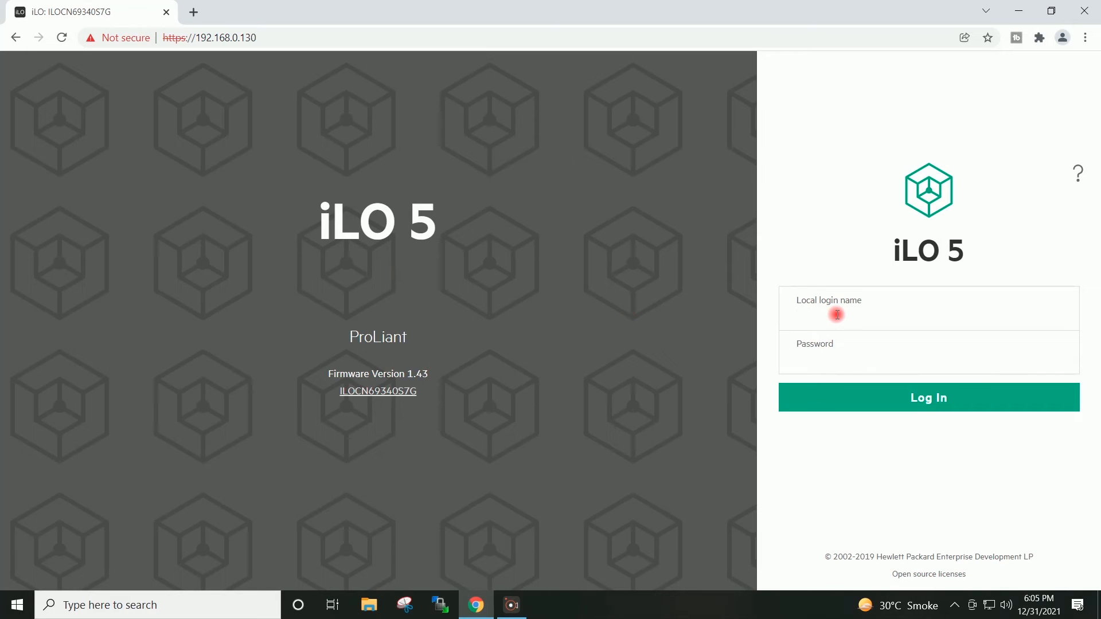
Log in to iLO 5 as Admin to reach the ProLiant ML30 Gen10 overview
{"action": "type", "text": "Admin"}
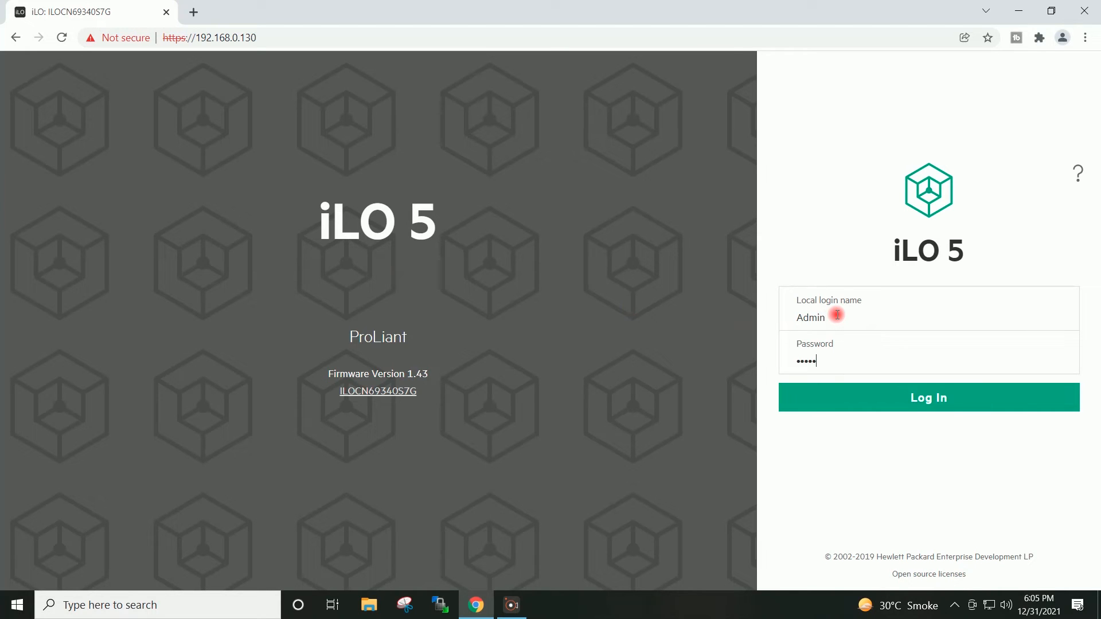
{"action": "left_click", "coordinate": [928, 397]}
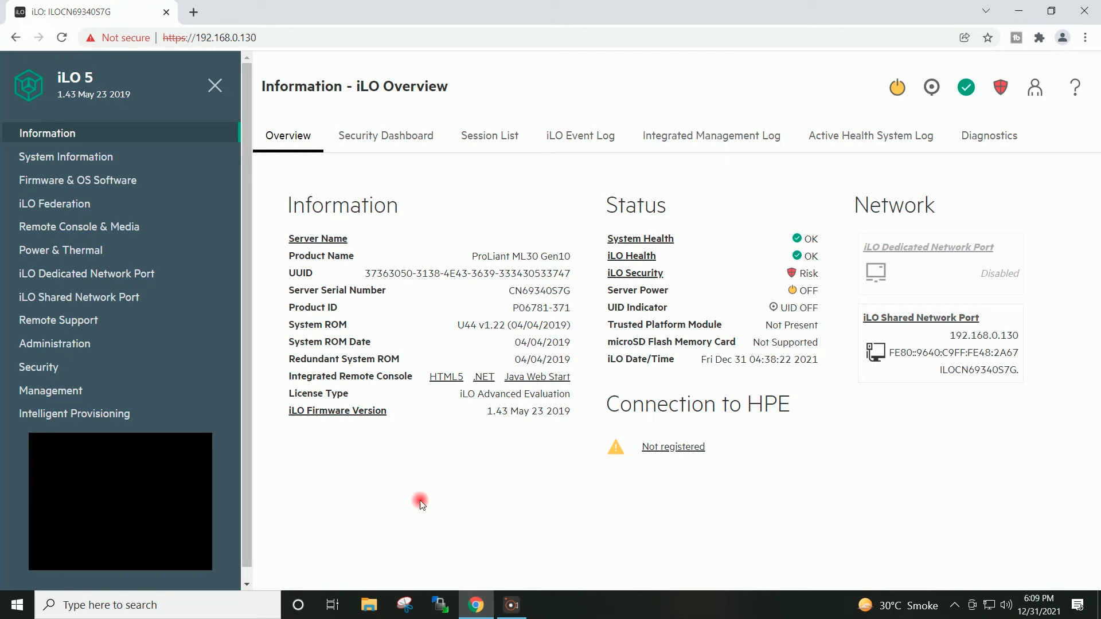
{"action": "mouse_move", "coordinate": [328, 481]}
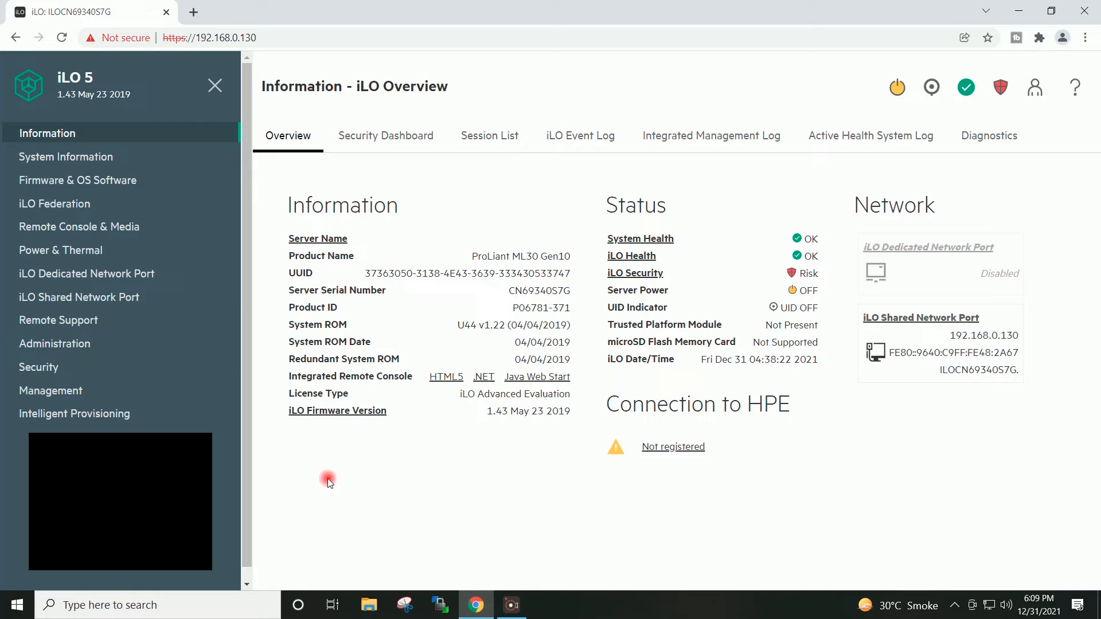
{"action": "mouse_move", "coordinate": [1038, 411]}
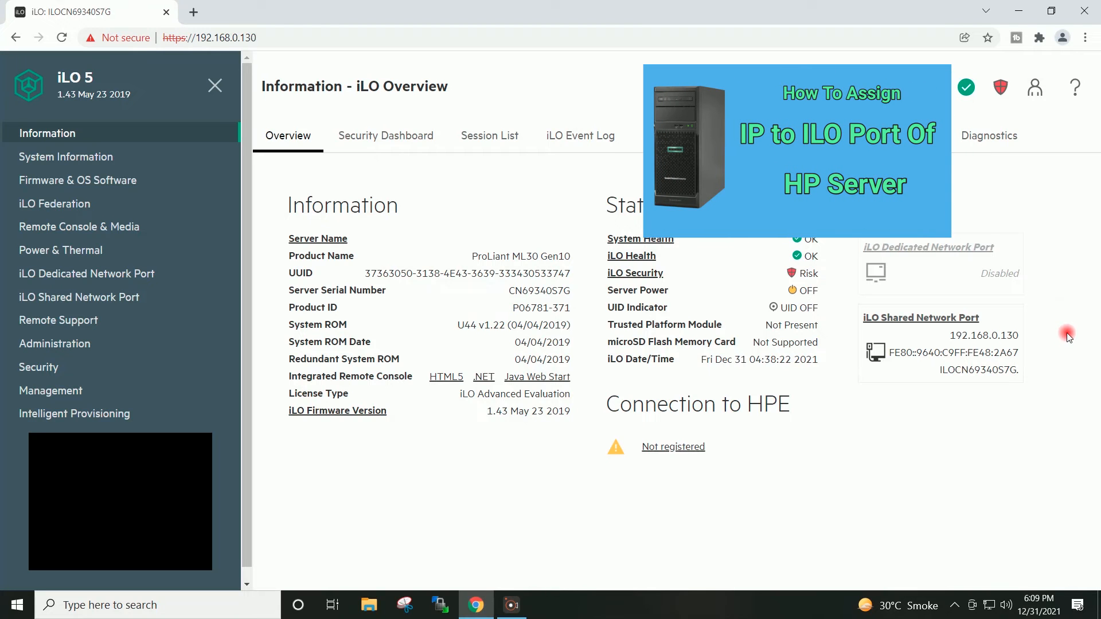
{"action": "mouse_move", "coordinate": [1063, 298]}
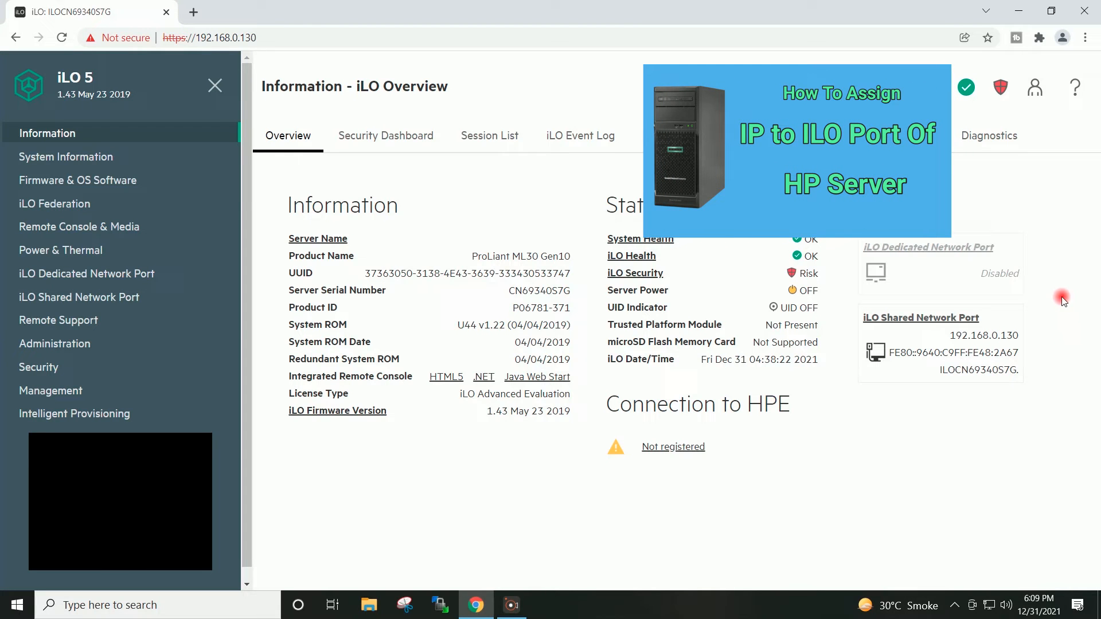
{"action": "mouse_move", "coordinate": [1060, 255]}
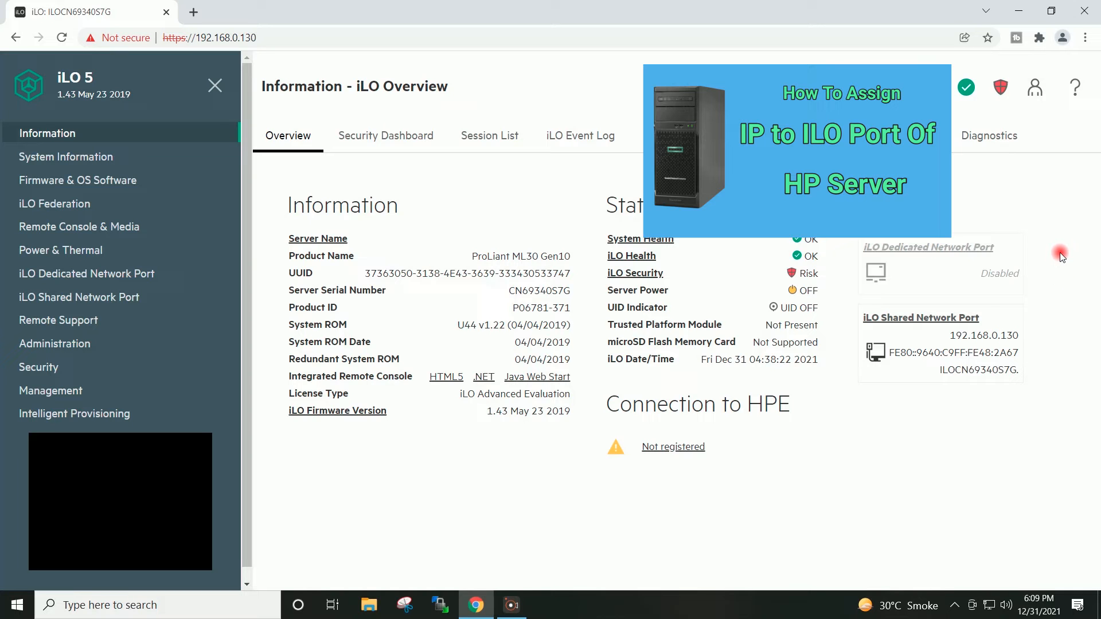
{"action": "mouse_move", "coordinate": [1068, 342]}
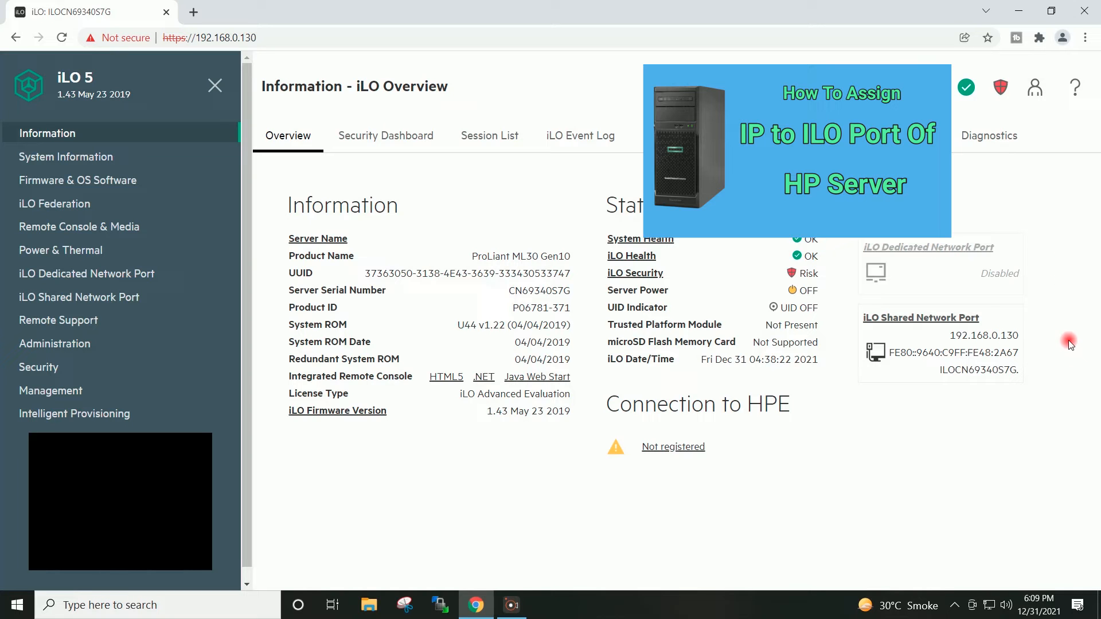
{"action": "mouse_move", "coordinate": [1068, 317]}
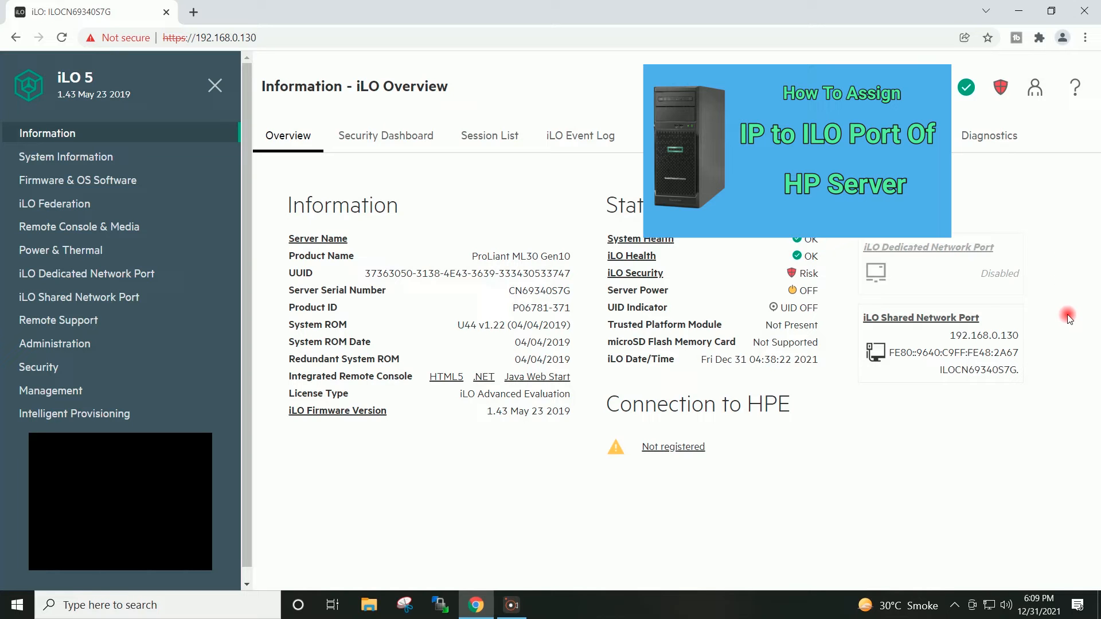
{"action": "mouse_move", "coordinate": [1066, 296]}
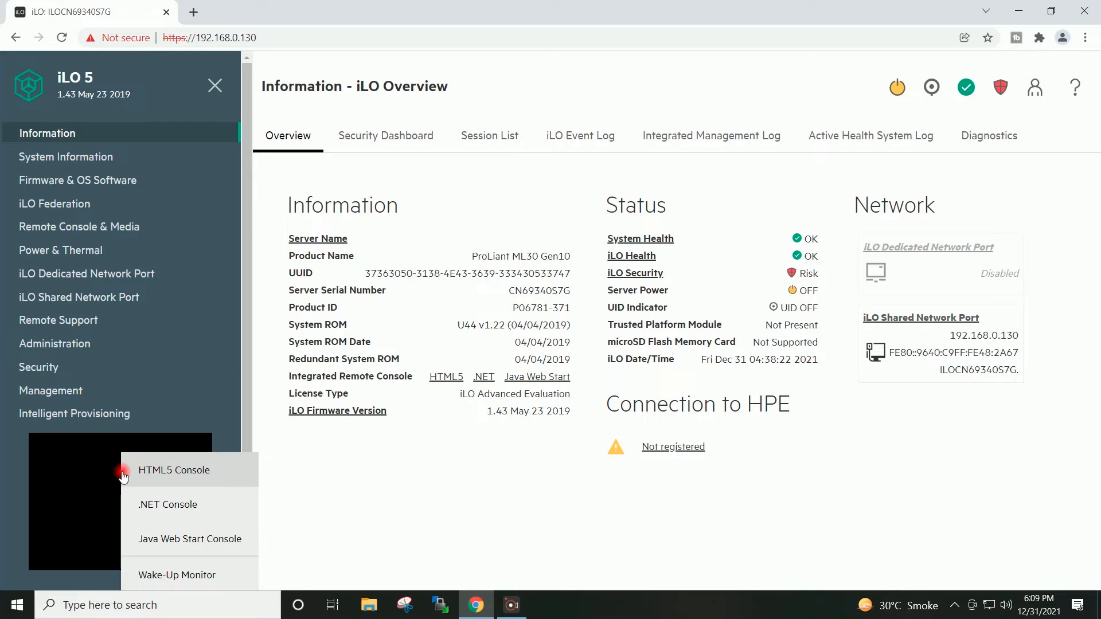
{"action": "mouse_move", "coordinate": [164, 533]}
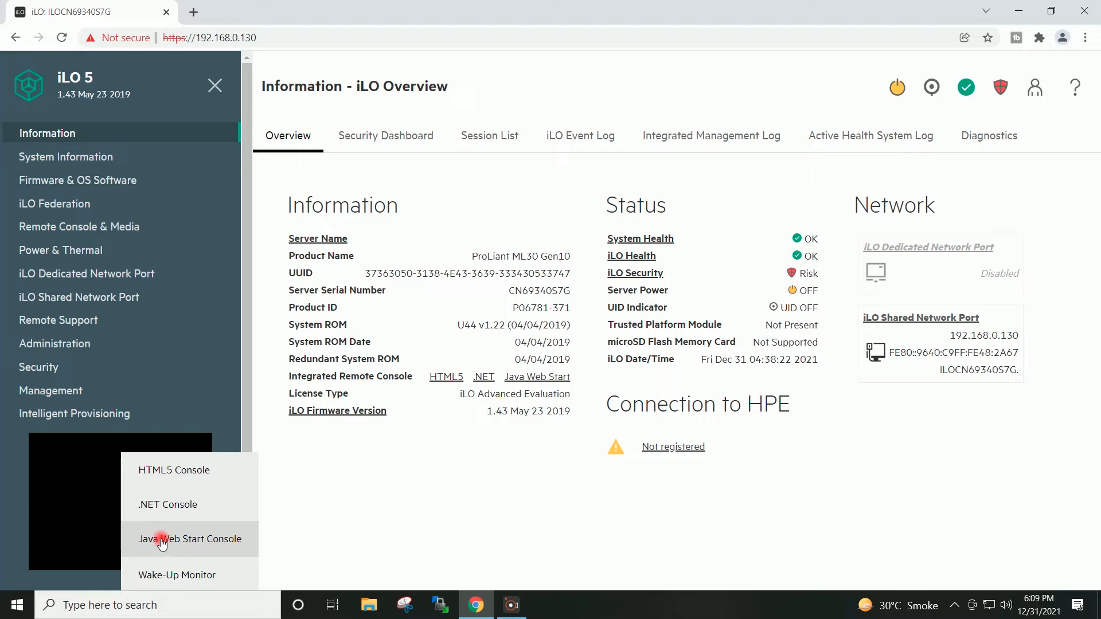
Download and launch the Java Web Start console file iLO-jirc.jnlp
{"action": "left_click", "coordinate": [164, 540]}
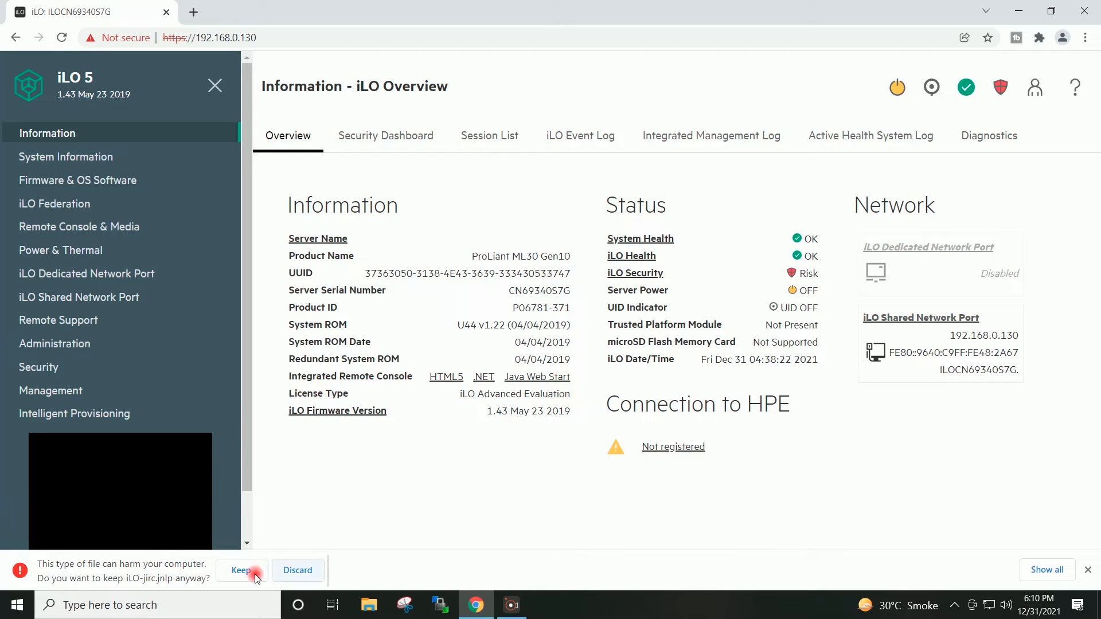
{"action": "left_click", "coordinate": [242, 571]}
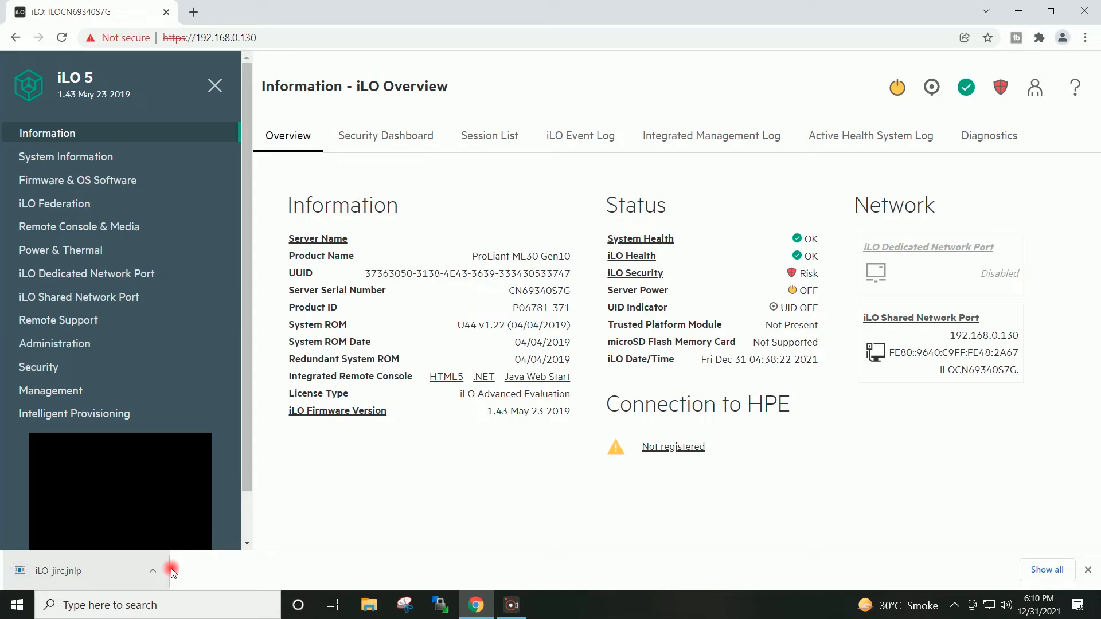
{"action": "left_click", "coordinate": [152, 571]}
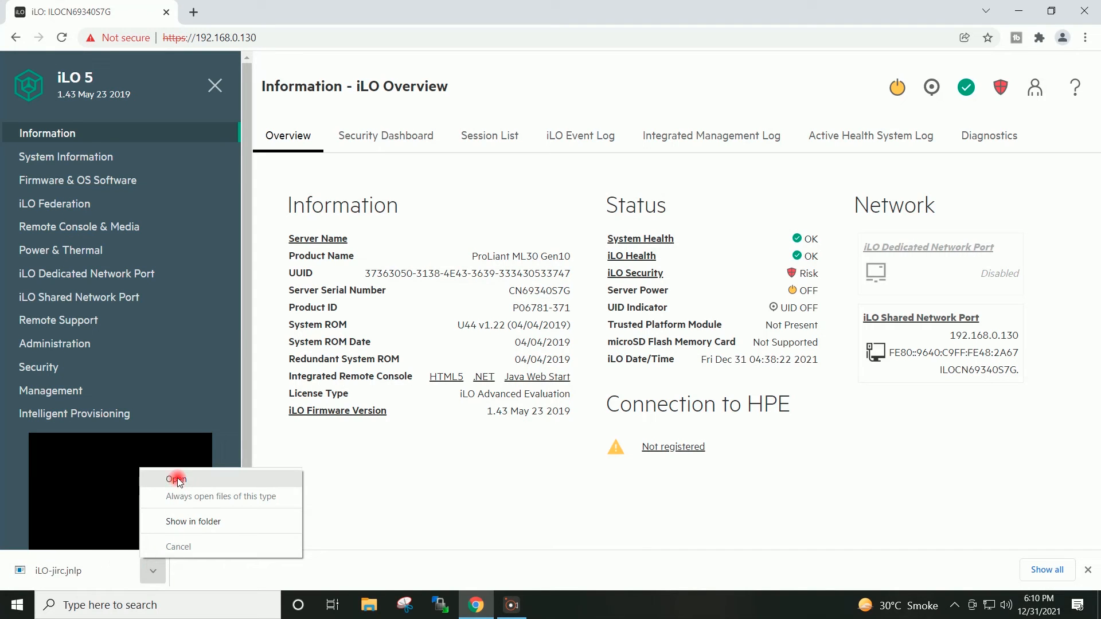
{"action": "left_click", "coordinate": [176, 480]}
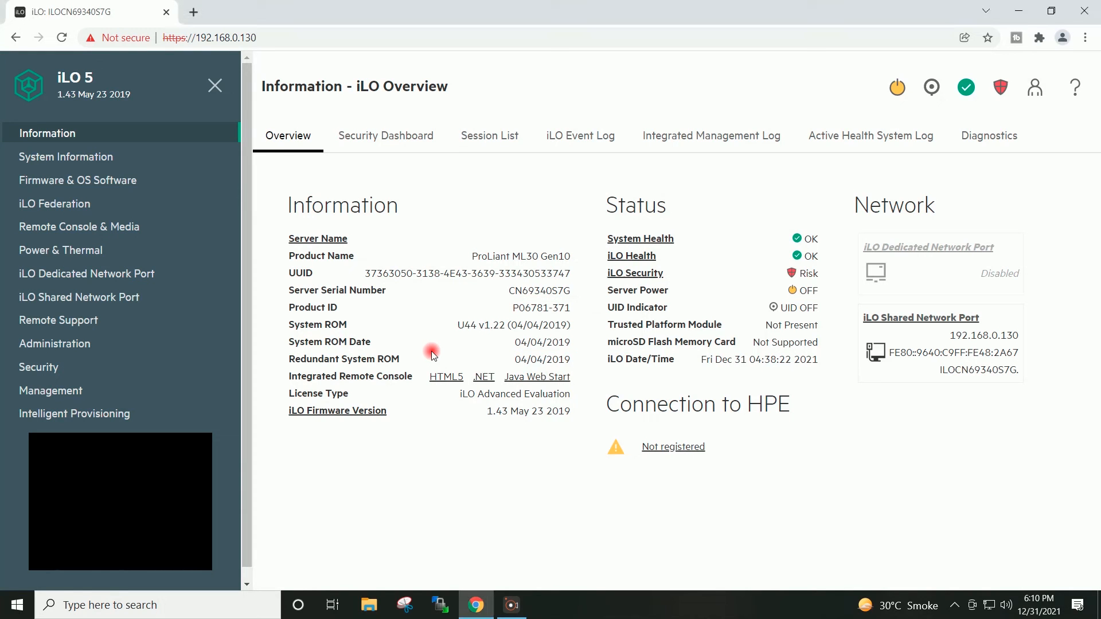
Accept the run risk and the untrusted-connection warning so the remote console opens
{"action": "left_click", "coordinate": [537, 377]}
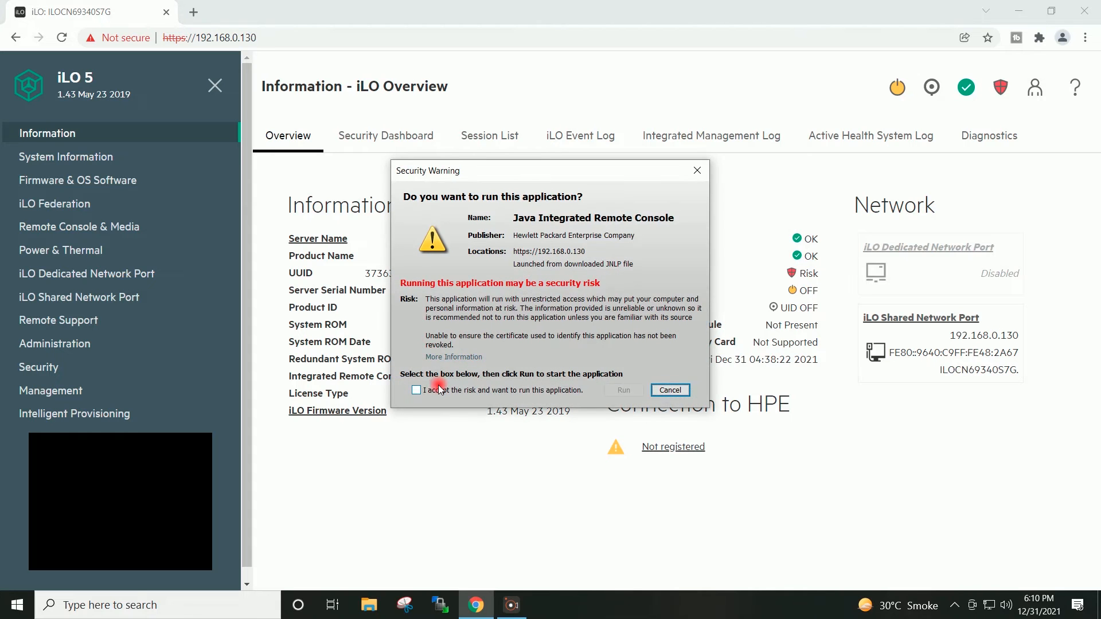
{"action": "left_click", "coordinate": [670, 390]}
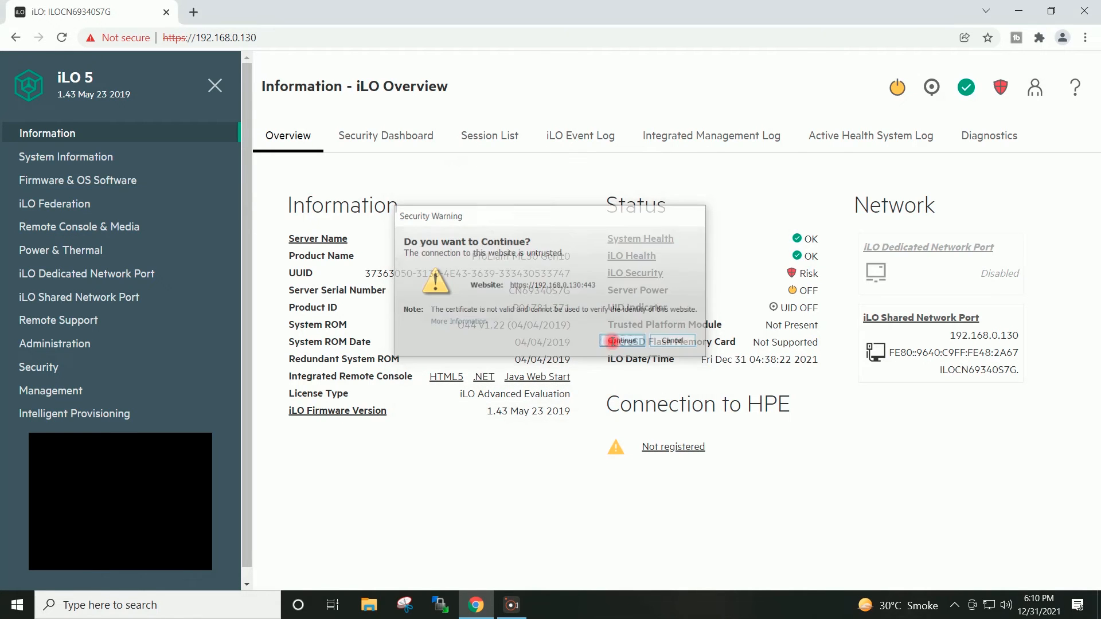
{"action": "left_click", "coordinate": [618, 340]}
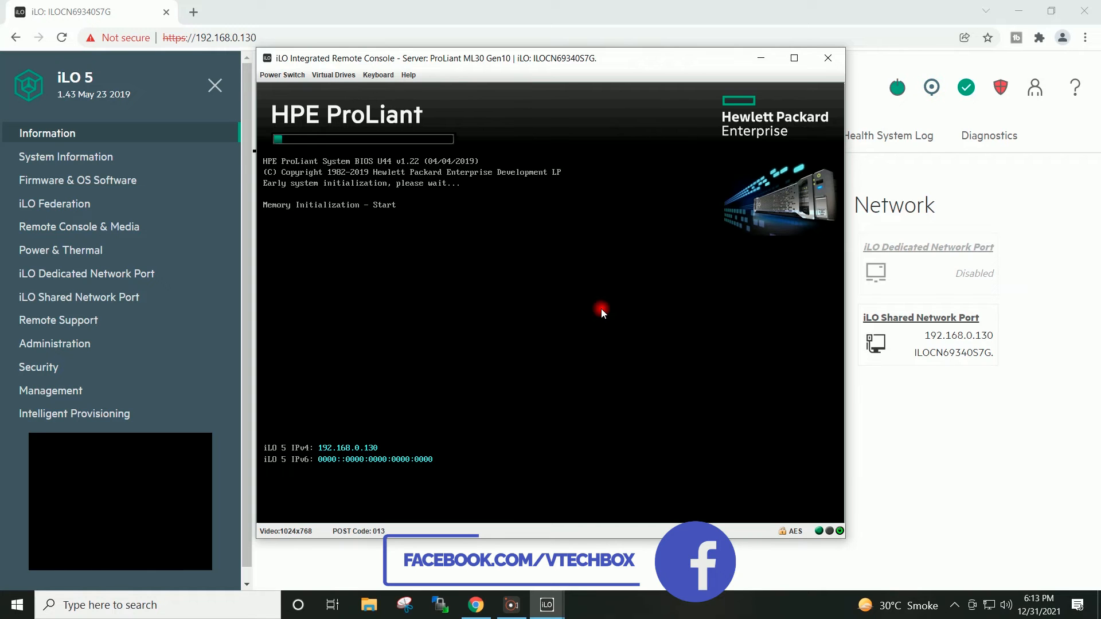
{"action": "mouse_move", "coordinate": [773, 290]}
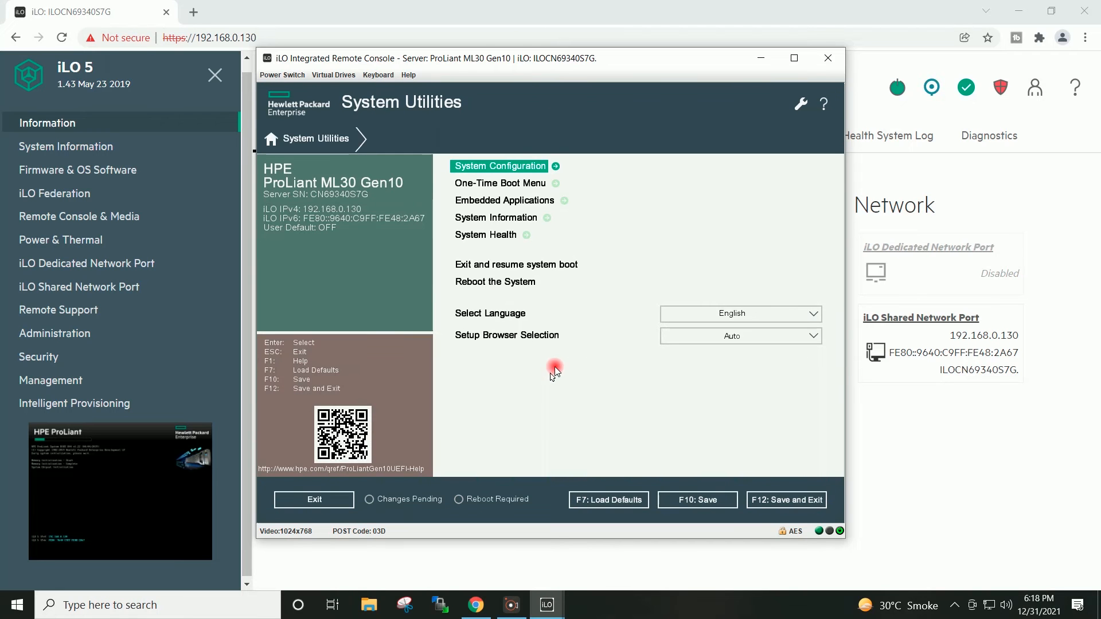
{"action": "mouse_move", "coordinate": [564, 355]}
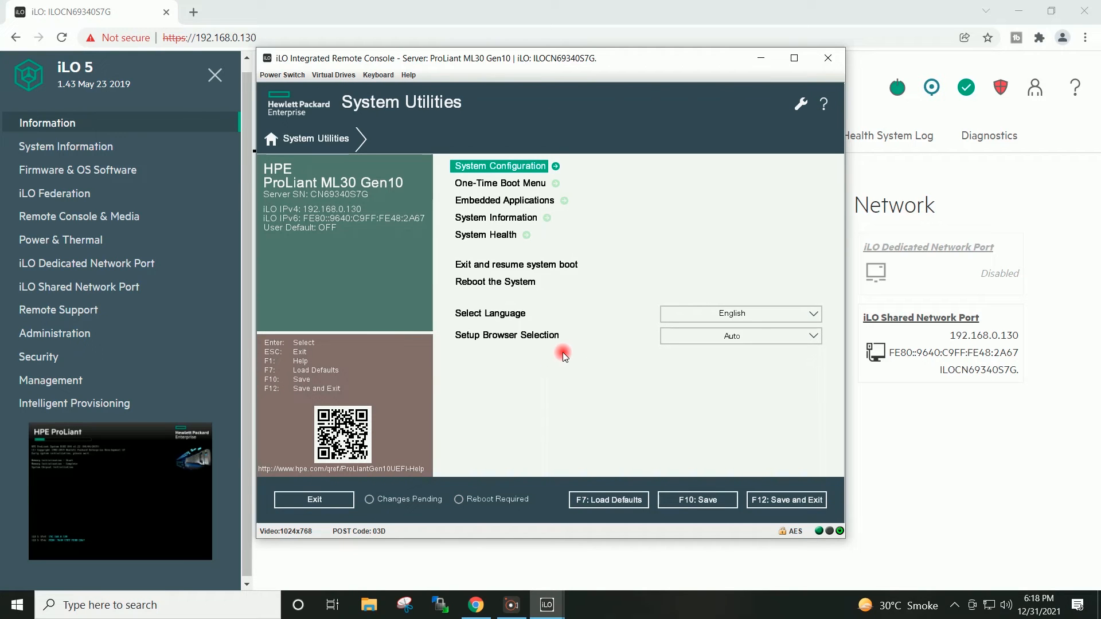
{"action": "mouse_move", "coordinate": [585, 361]}
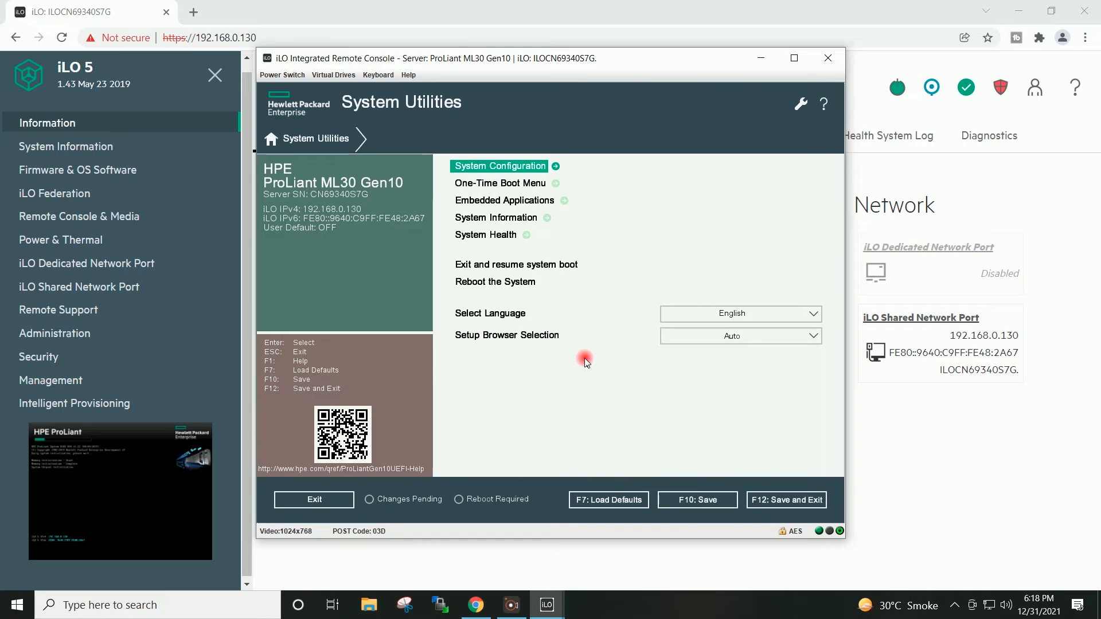
{"action": "mouse_move", "coordinate": [588, 355]}
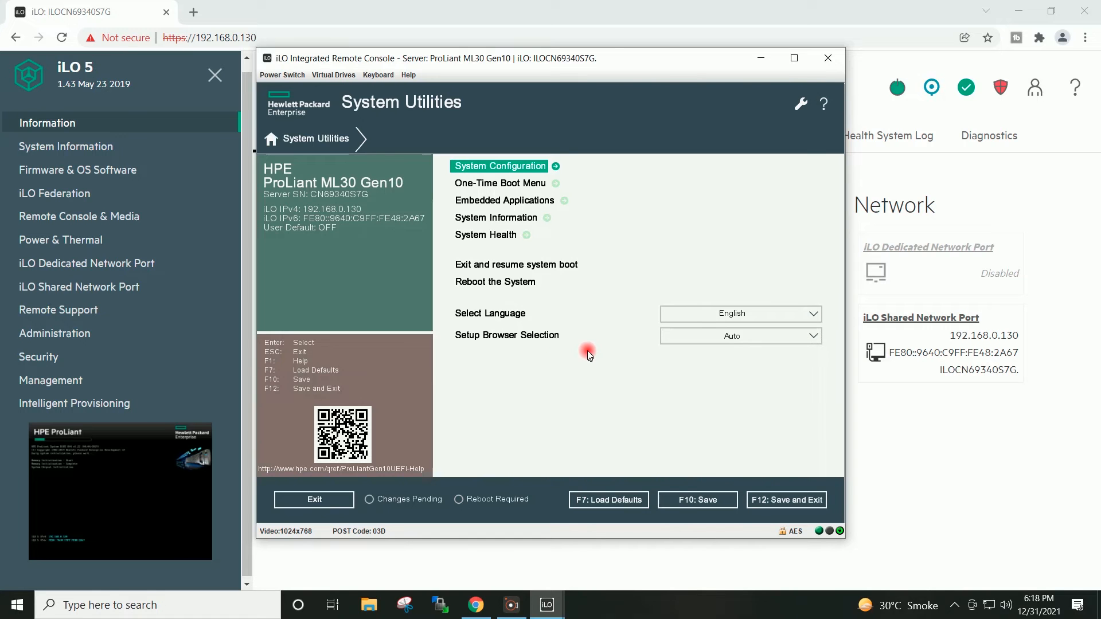
{"action": "mouse_move", "coordinate": [602, 204]}
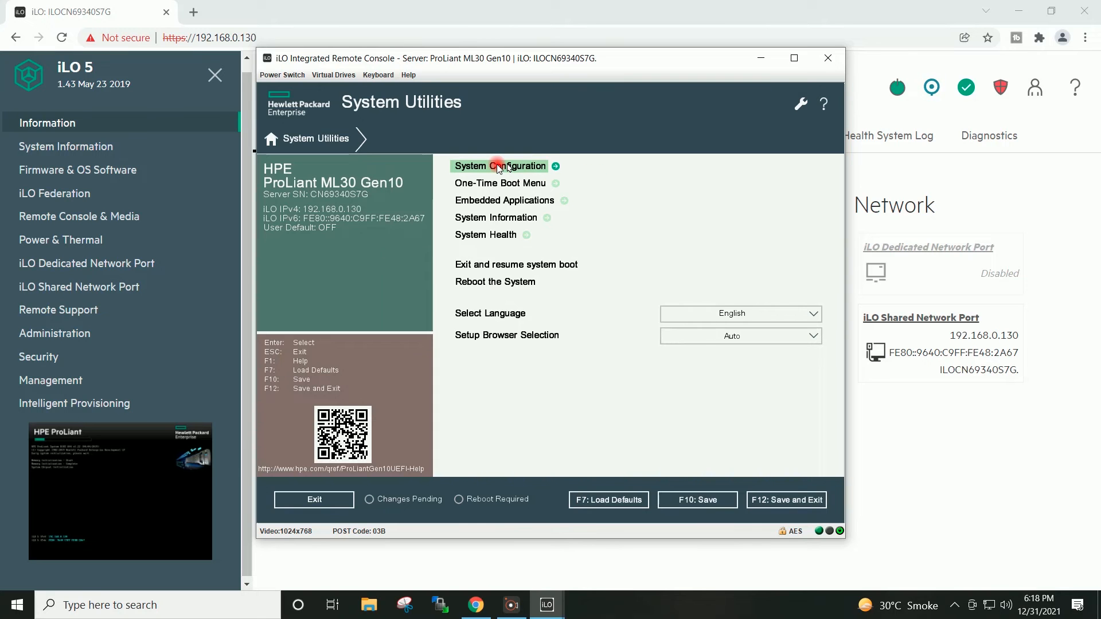
Go through System Configuration to the embedded HPE Smart Array S100i SR Gen10 controller settings
{"action": "left_click", "coordinate": [500, 167]}
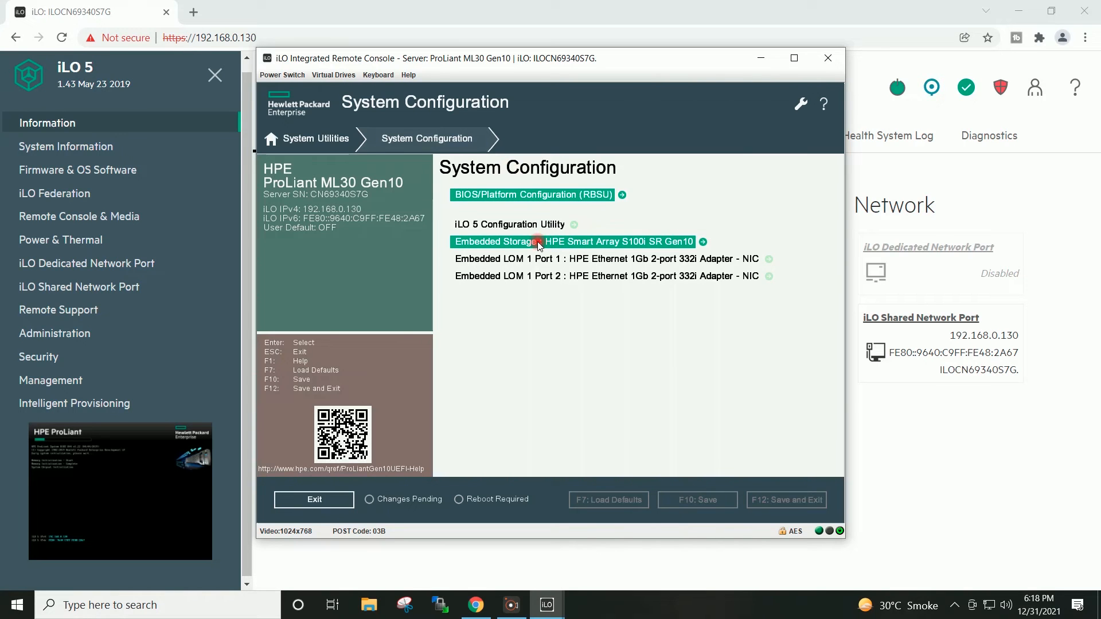
{"action": "mouse_move", "coordinate": [538, 242]}
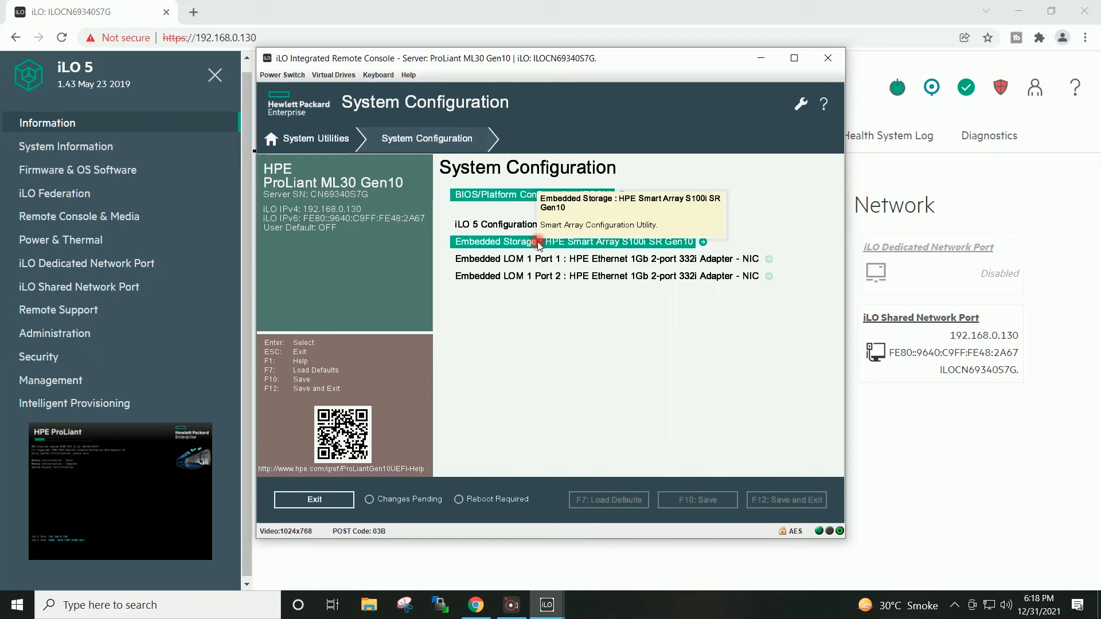
{"action": "left_click", "coordinate": [537, 241]}
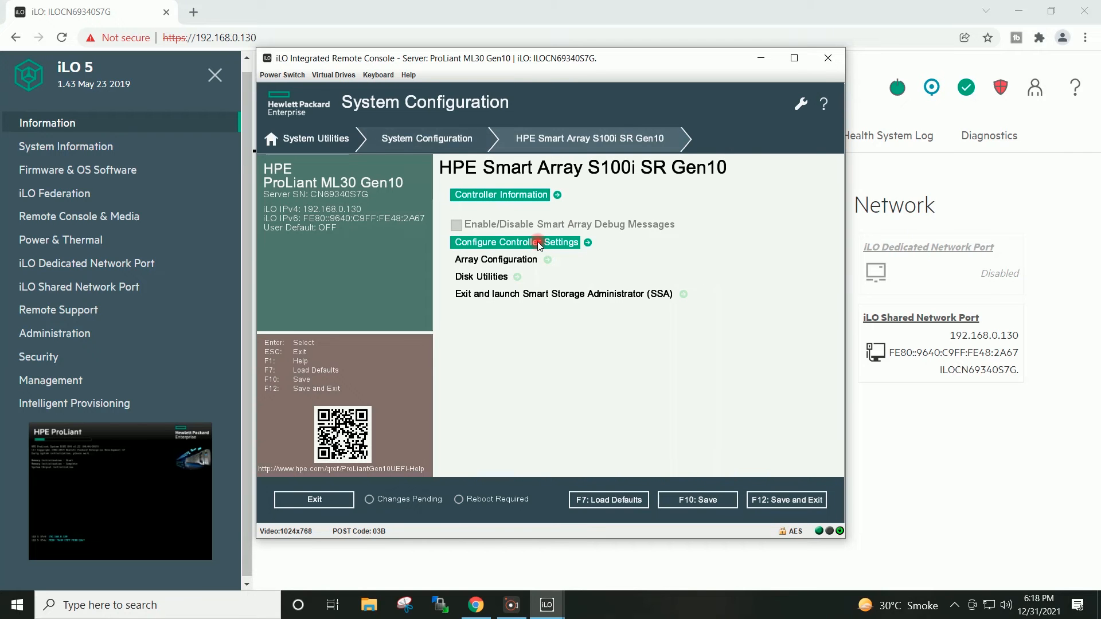
{"action": "mouse_move", "coordinate": [566, 299]}
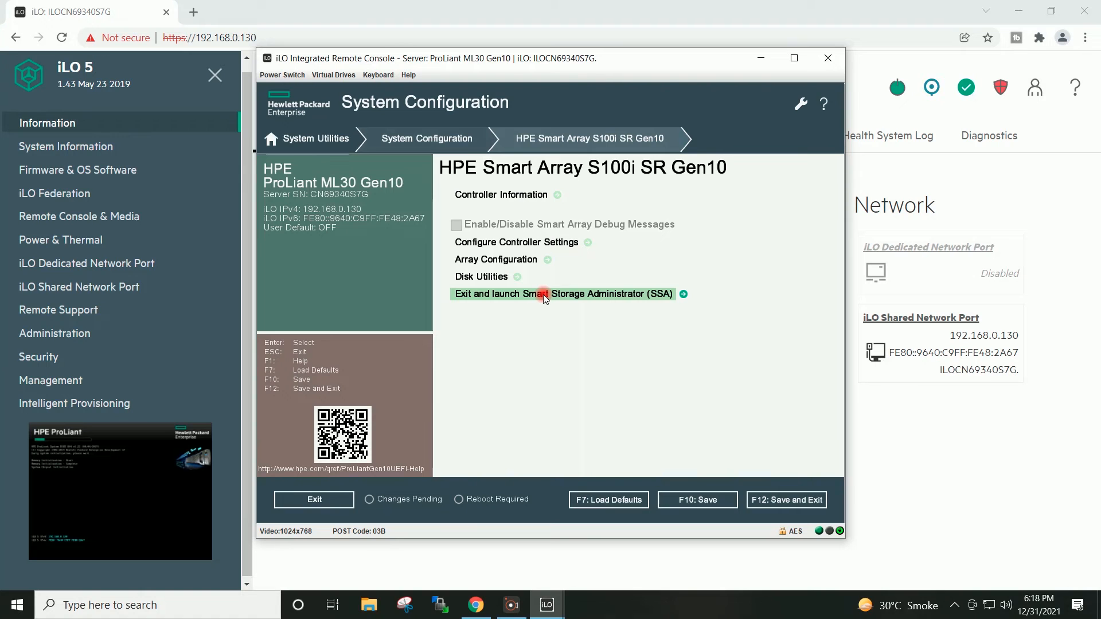
Launch Smart Storage Administrator and select the S100i controller showing 1 array, 1 logical drive, 1 drive
{"action": "left_click", "coordinate": [544, 293]}
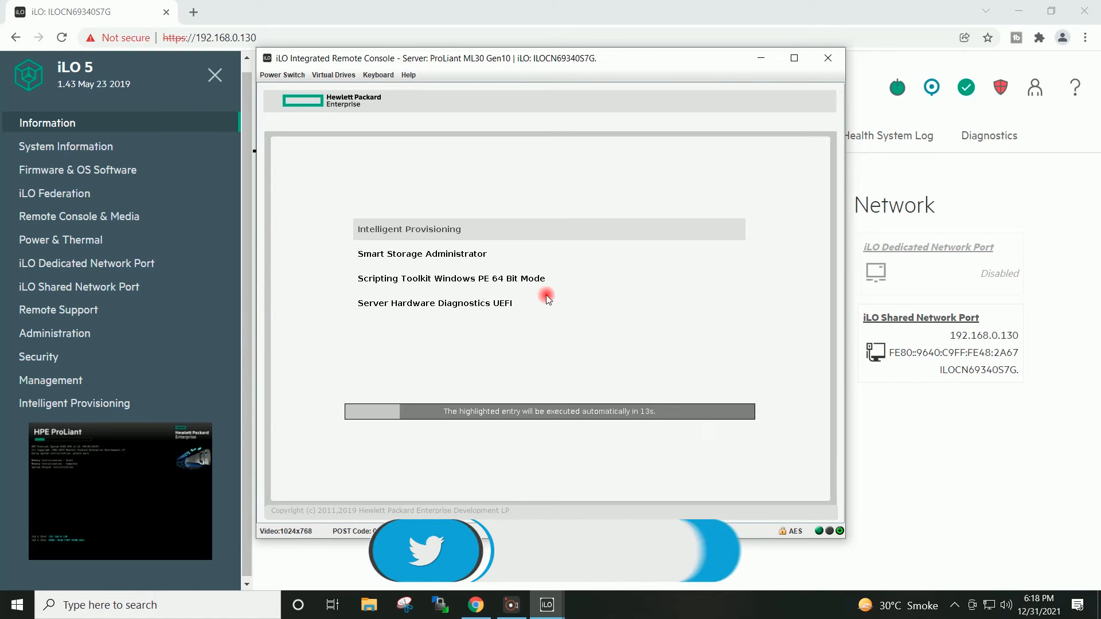
{"action": "mouse_move", "coordinate": [799, 328]}
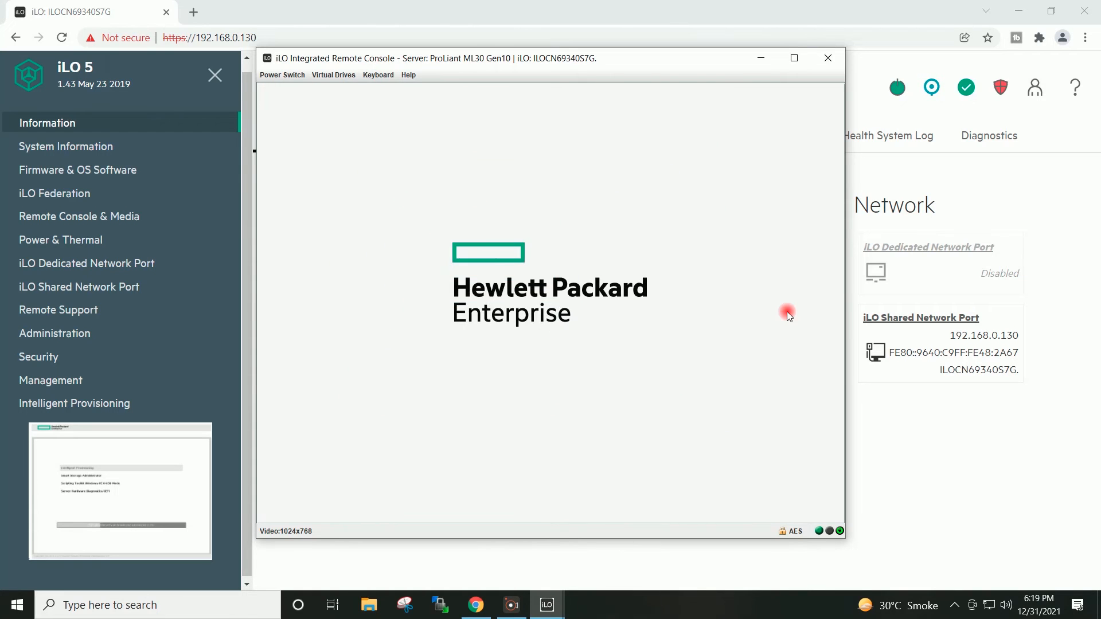
{"action": "mouse_move", "coordinate": [782, 471]}
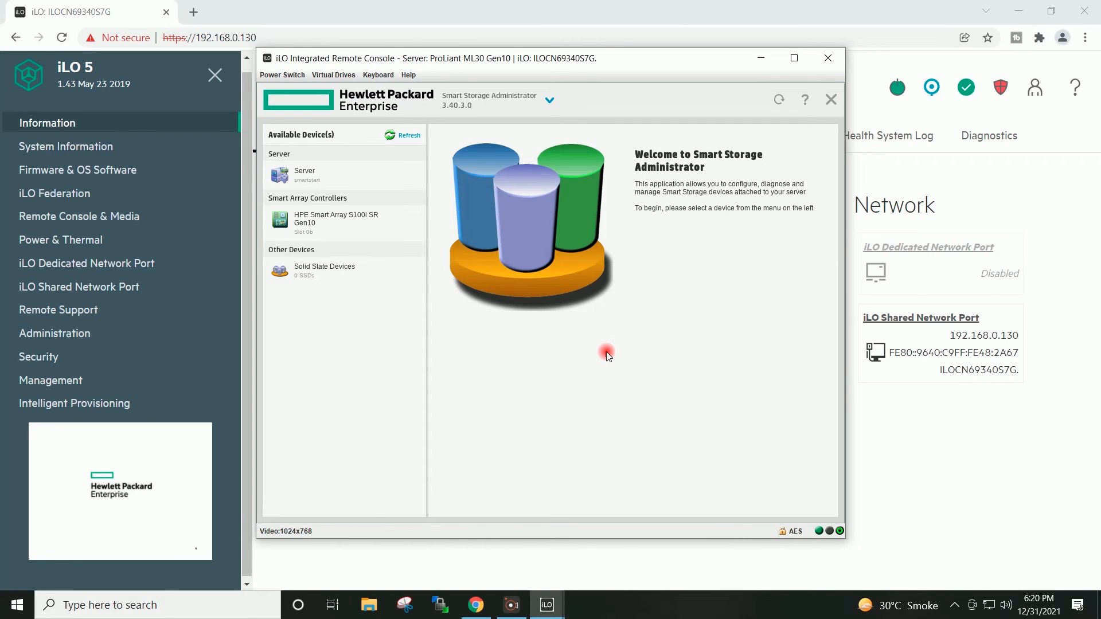
{"action": "mouse_move", "coordinate": [613, 354]}
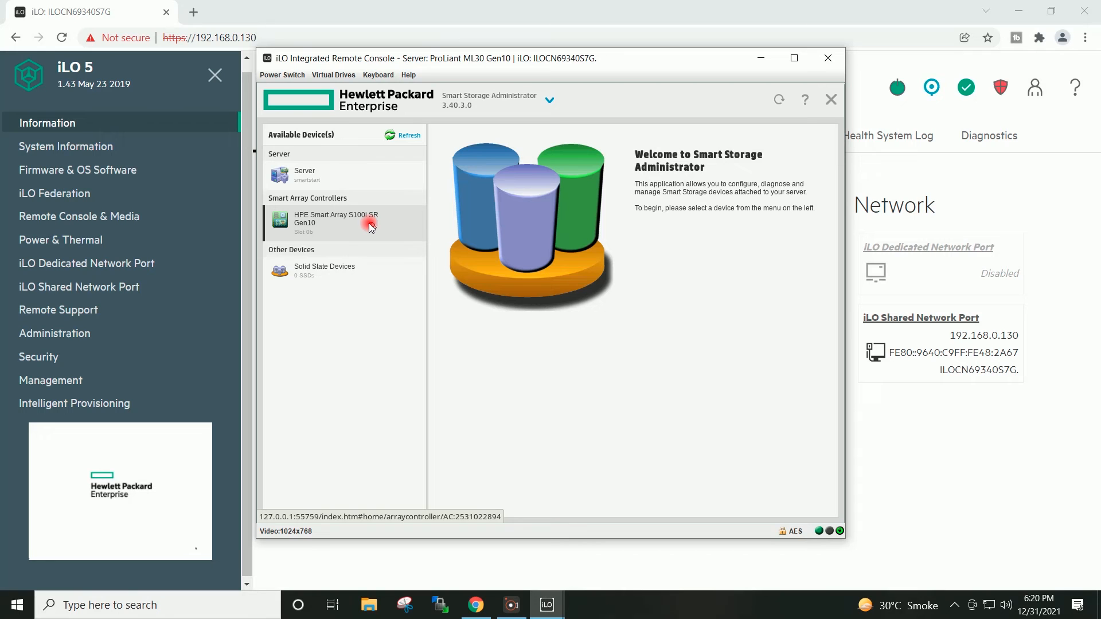
{"action": "left_click", "coordinate": [369, 226]}
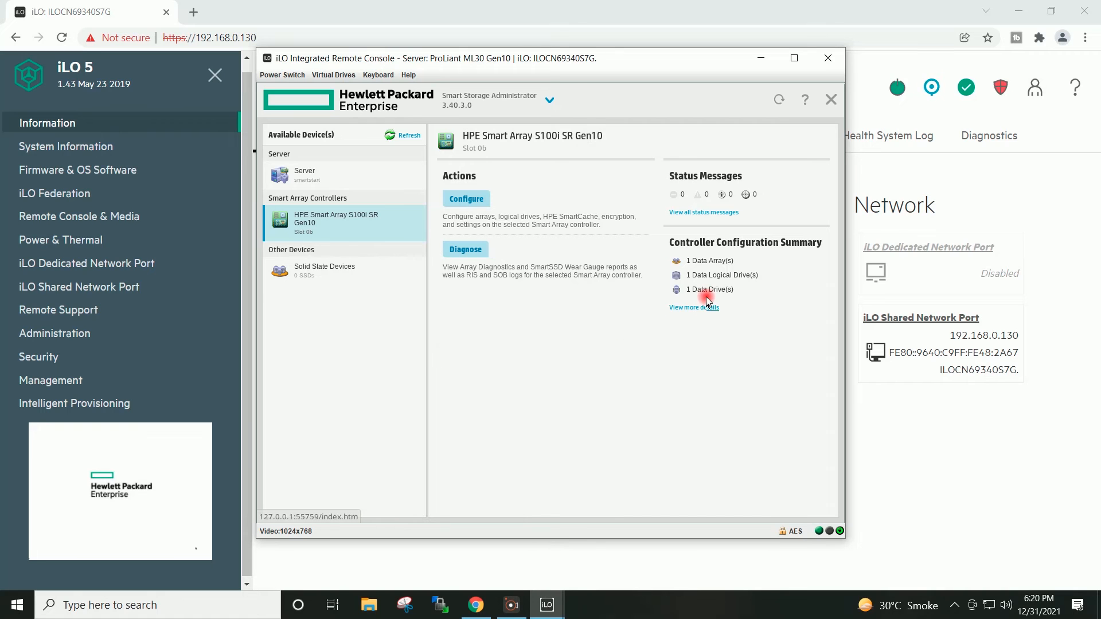
{"action": "mouse_move", "coordinate": [774, 280]}
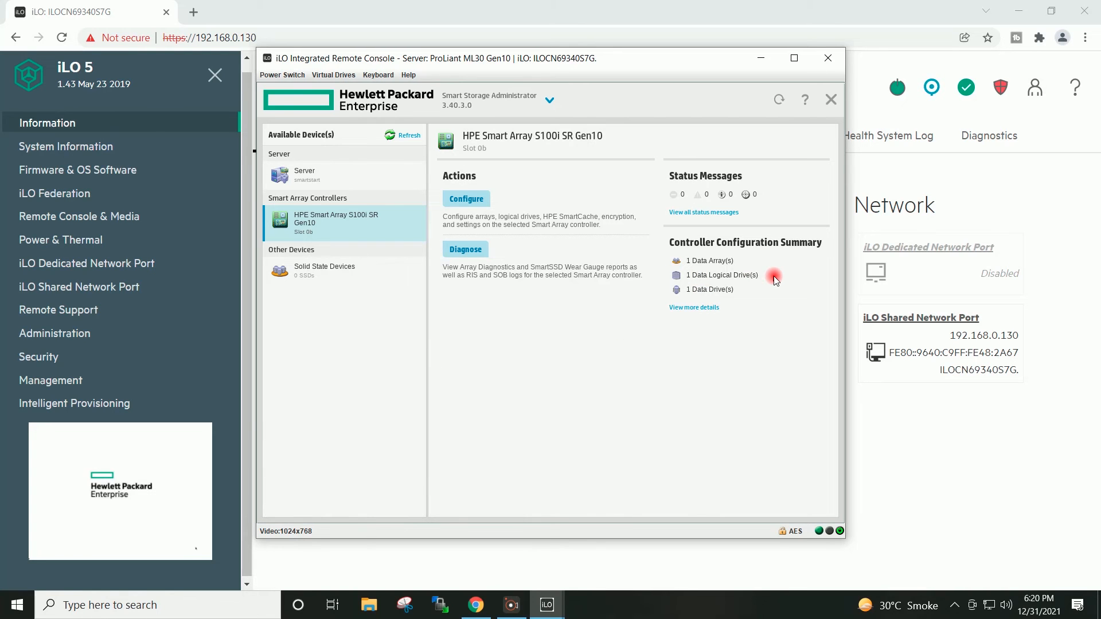
{"action": "mouse_move", "coordinate": [584, 319]}
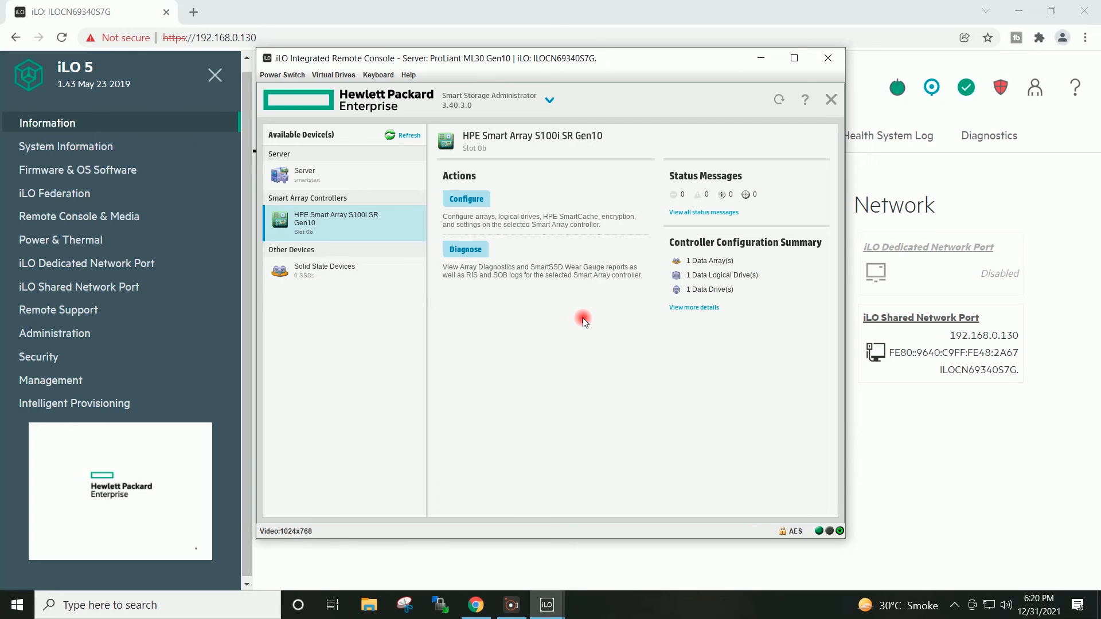
{"action": "mouse_move", "coordinate": [580, 322]}
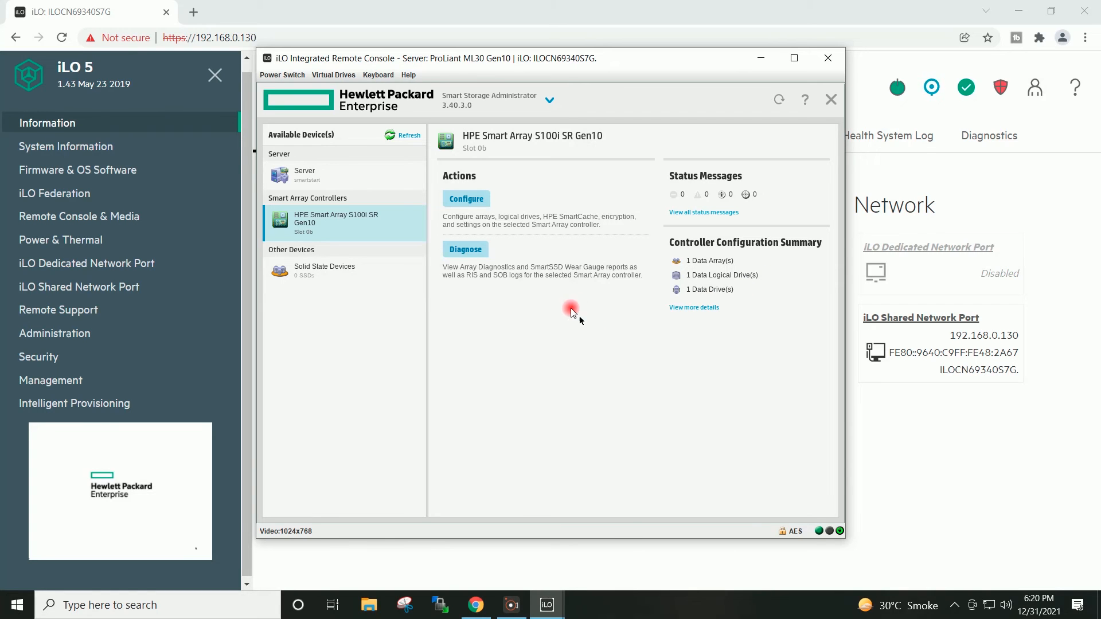
{"action": "left_click", "coordinate": [466, 199]}
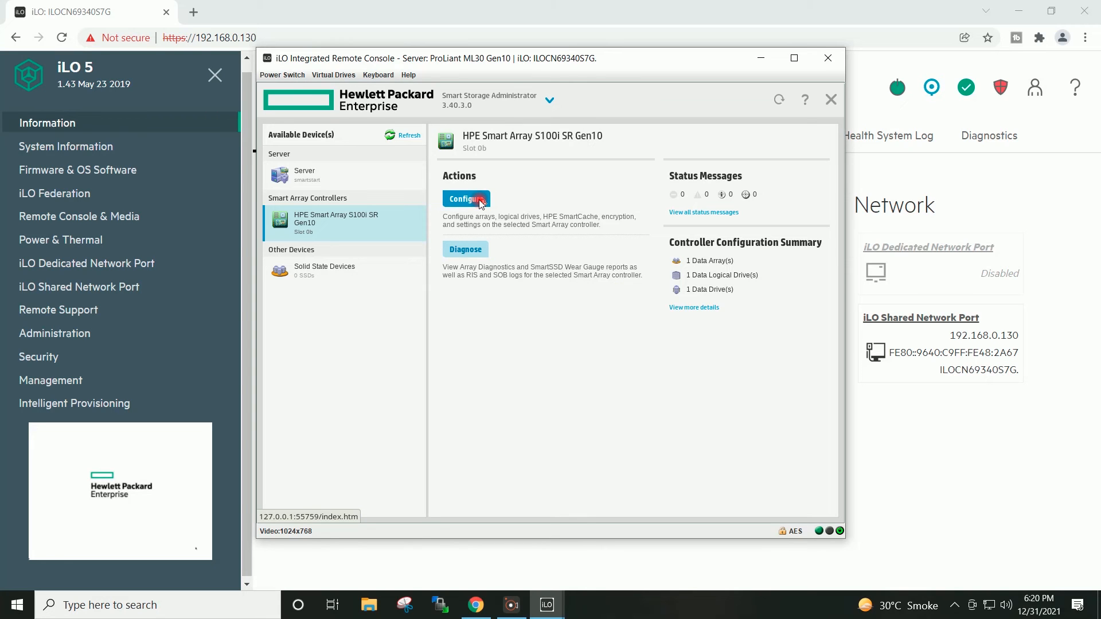
Clear the S100i controller configuration and confirm, leaving 0 arrays and 0 logical drives
{"action": "left_click", "coordinate": [467, 199]}
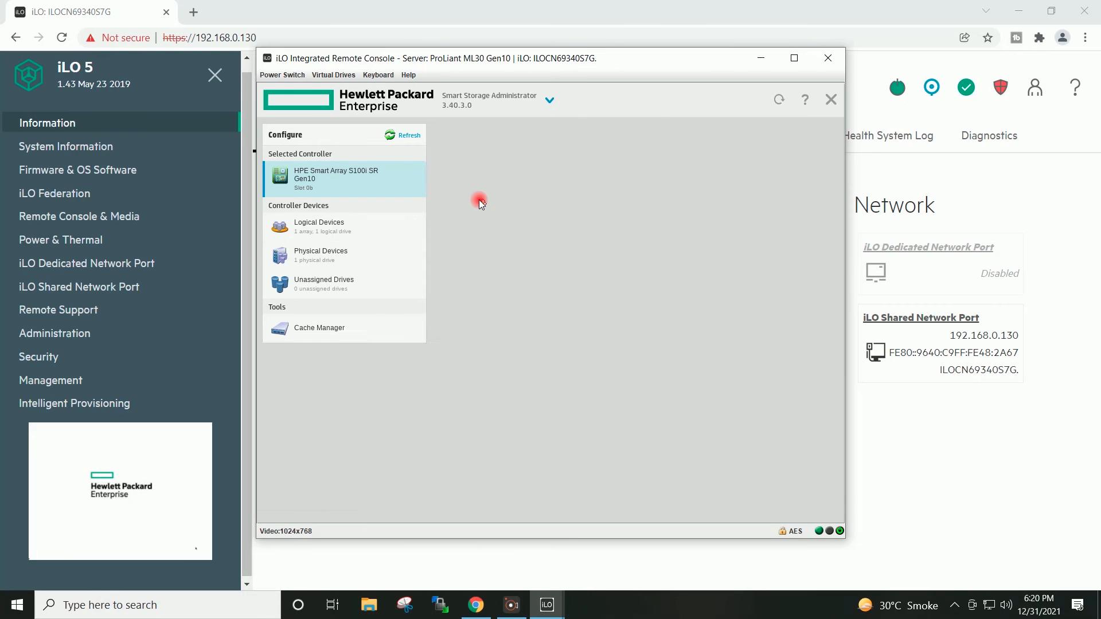
{"action": "left_click", "coordinate": [344, 179]}
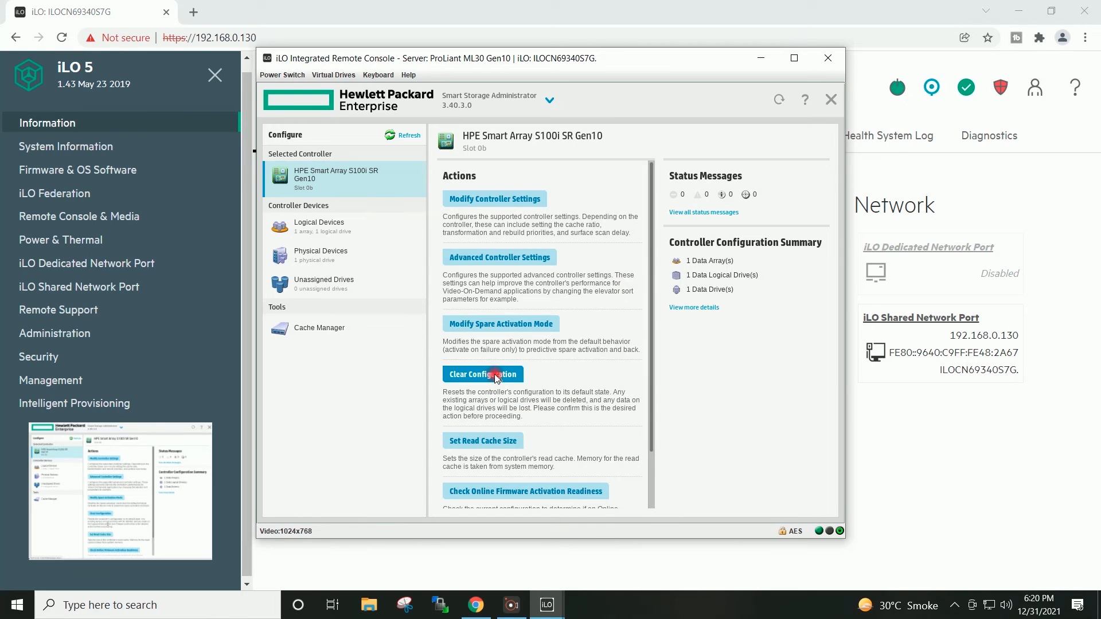
{"action": "left_click", "coordinate": [483, 374]}
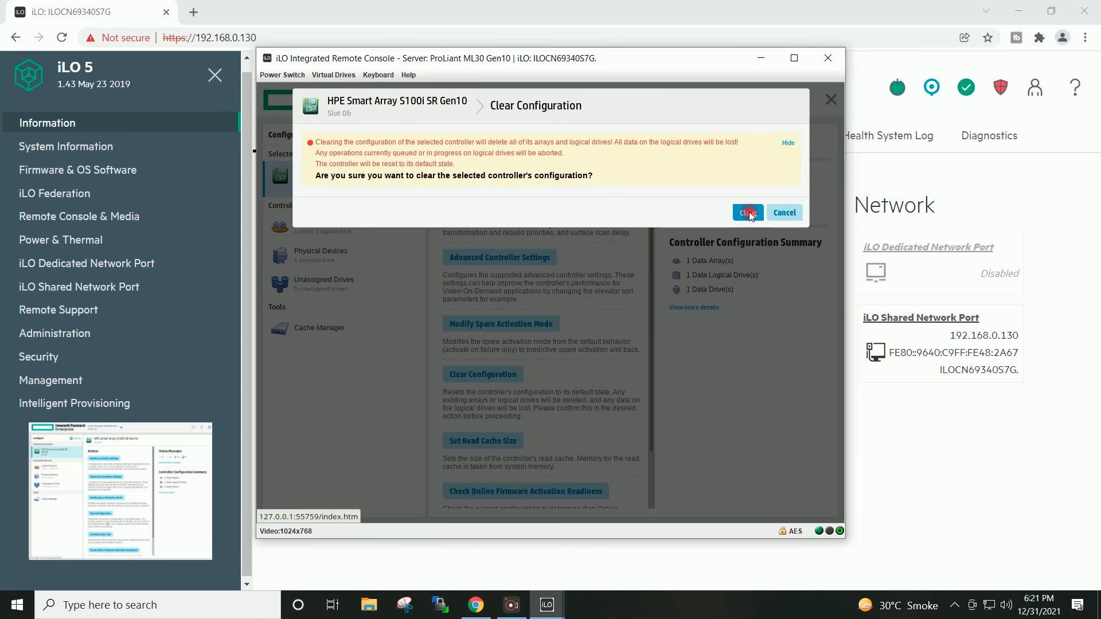
{"action": "left_click", "coordinate": [746, 212]}
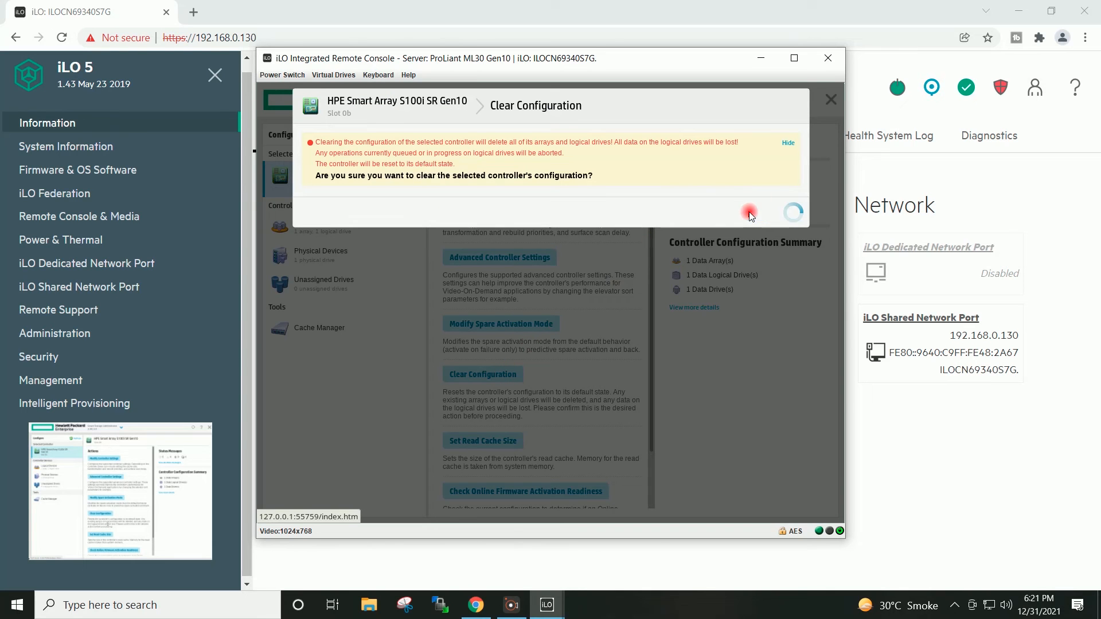
{"action": "left_click", "coordinate": [749, 213]}
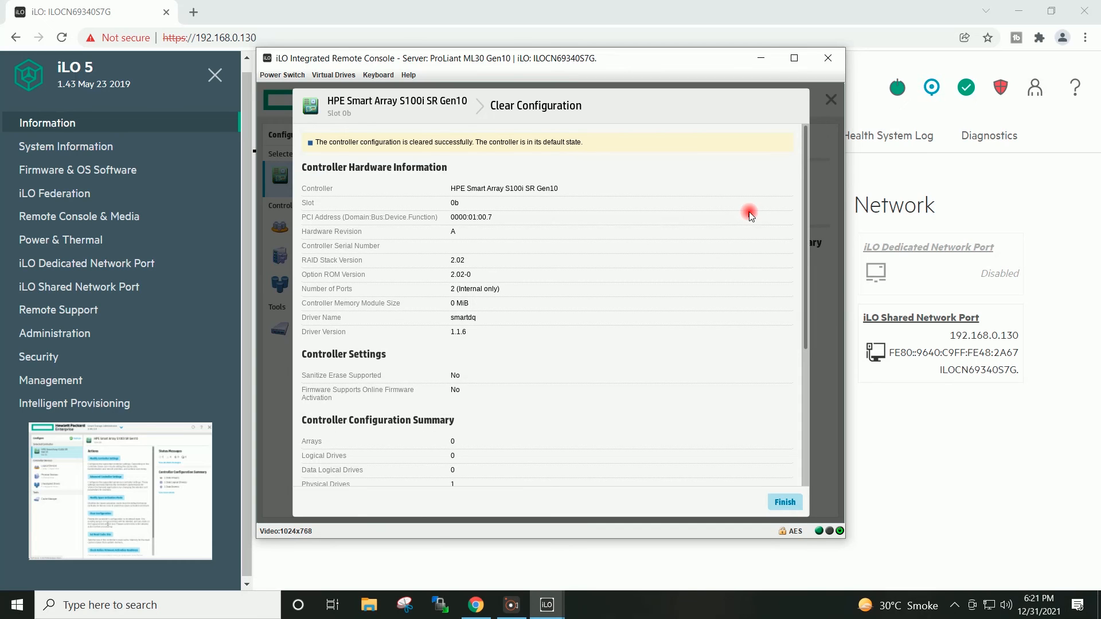
{"action": "mouse_move", "coordinate": [787, 466]}
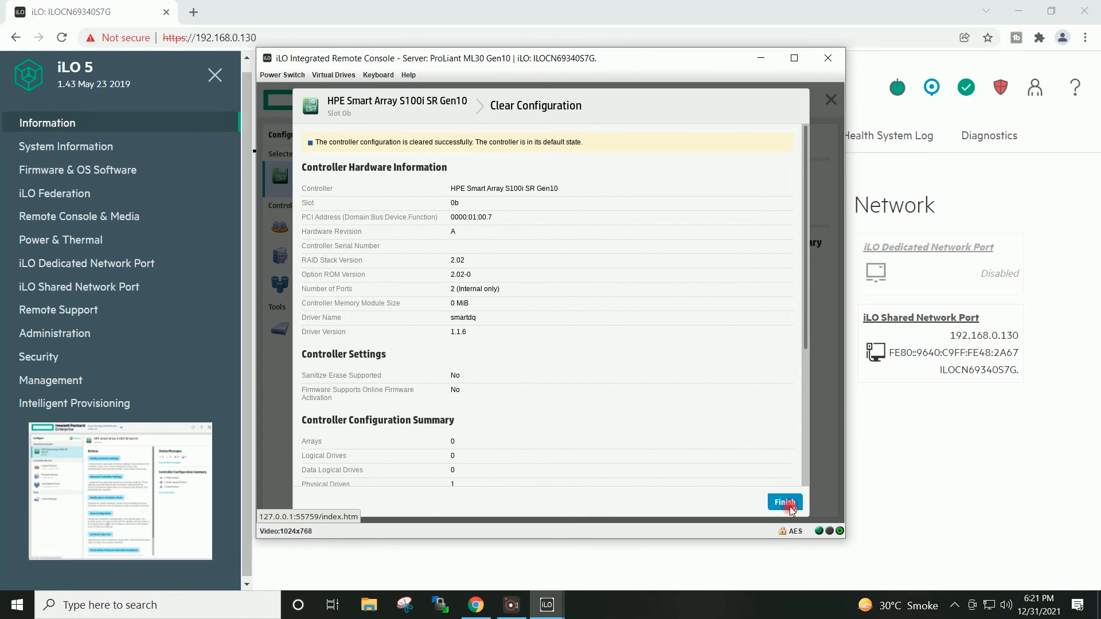
Finish the Clear Configuration results, returning to the controller page with 1 unassigned drive
{"action": "left_click", "coordinate": [784, 503]}
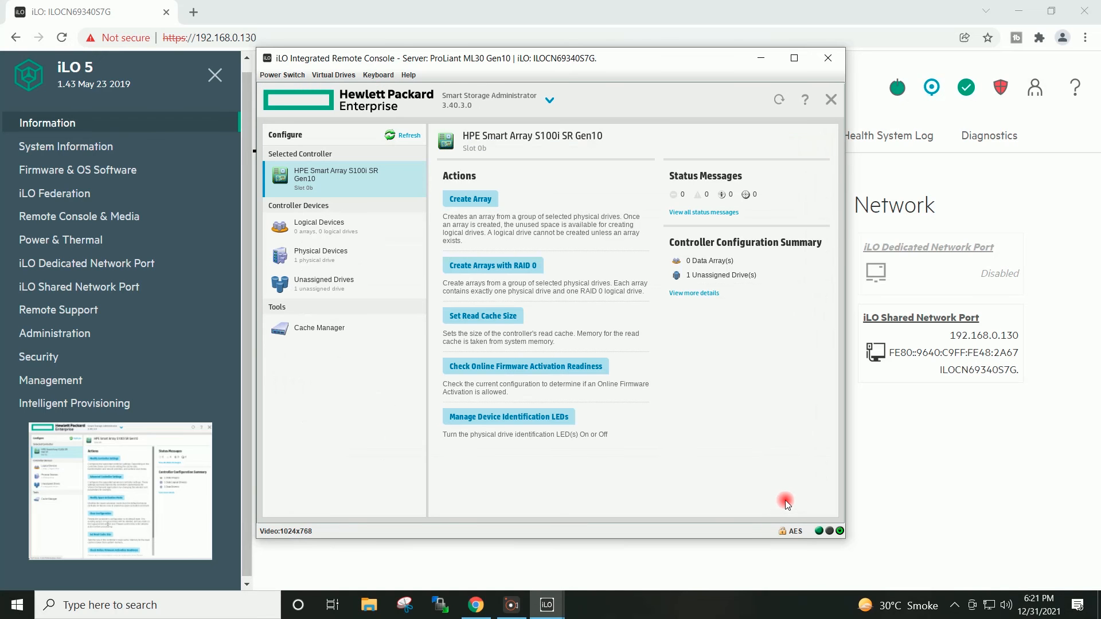
{"action": "mouse_move", "coordinate": [789, 361]}
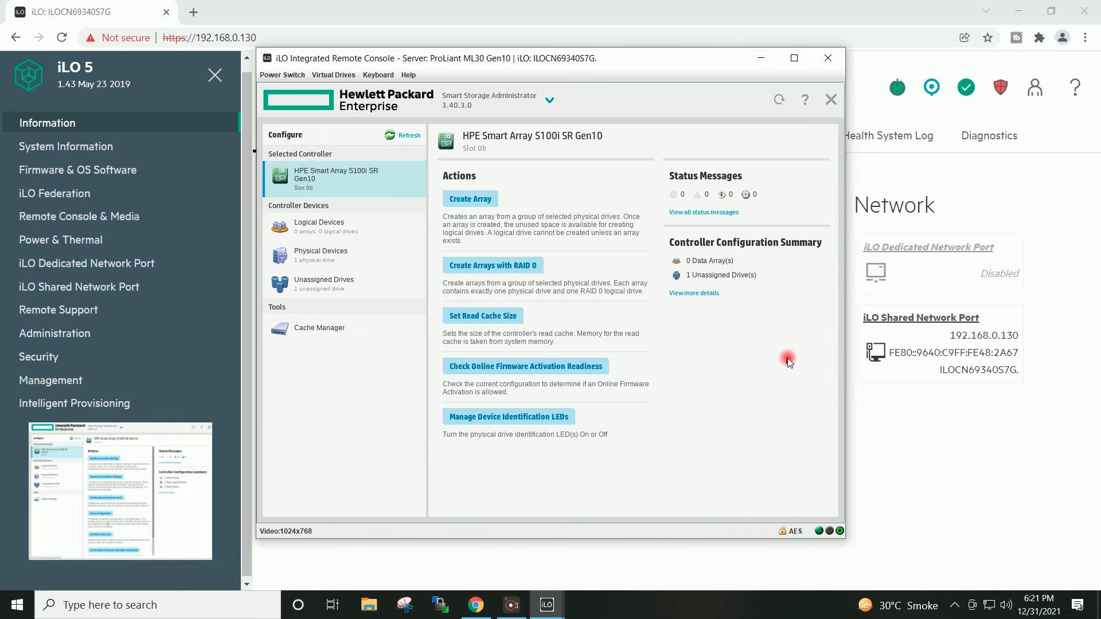
{"action": "mouse_move", "coordinate": [781, 371]}
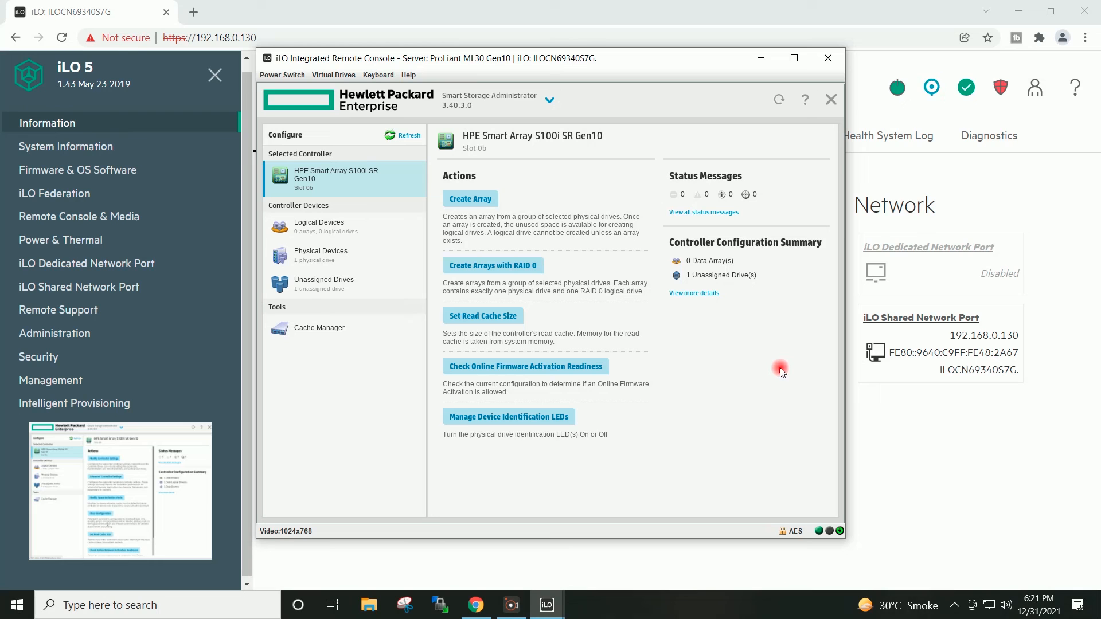
{"action": "mouse_move", "coordinate": [787, 290]}
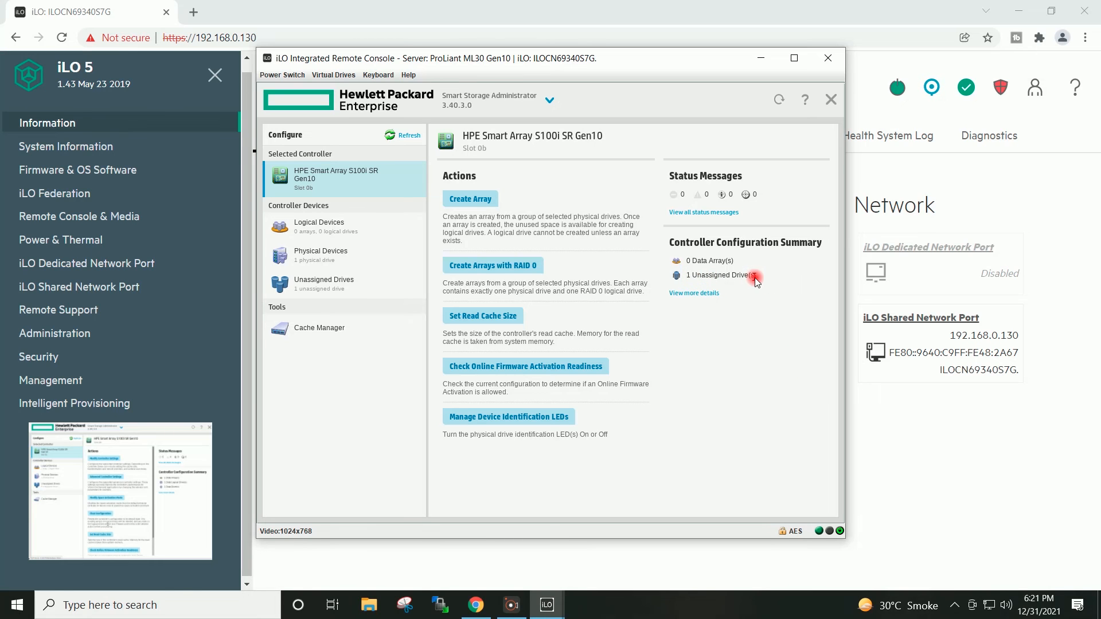
{"action": "mouse_move", "coordinate": [716, 282]}
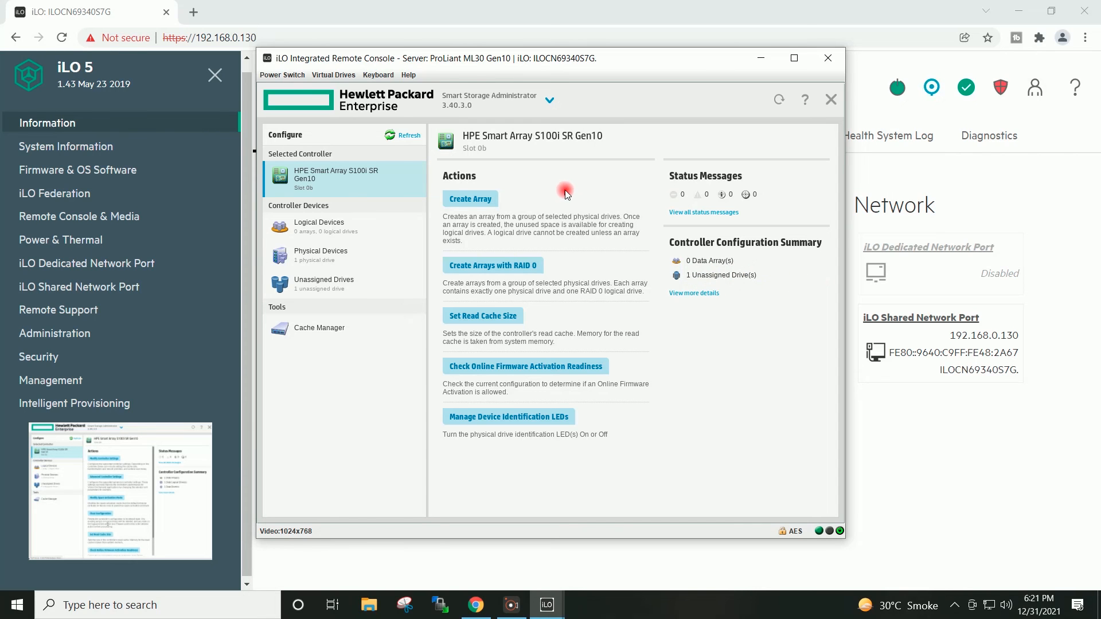
{"action": "mouse_move", "coordinate": [560, 186]}
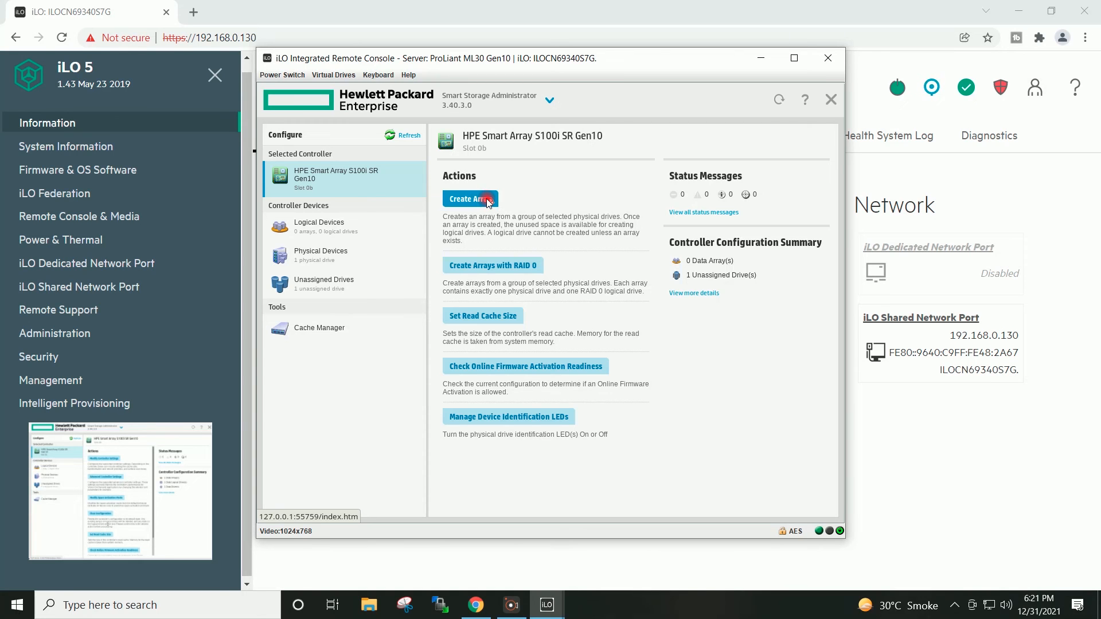
Create a new array from the 1 TB SATA drive in Port 1I: Bay 2 via Select All
{"action": "left_click", "coordinate": [470, 199]}
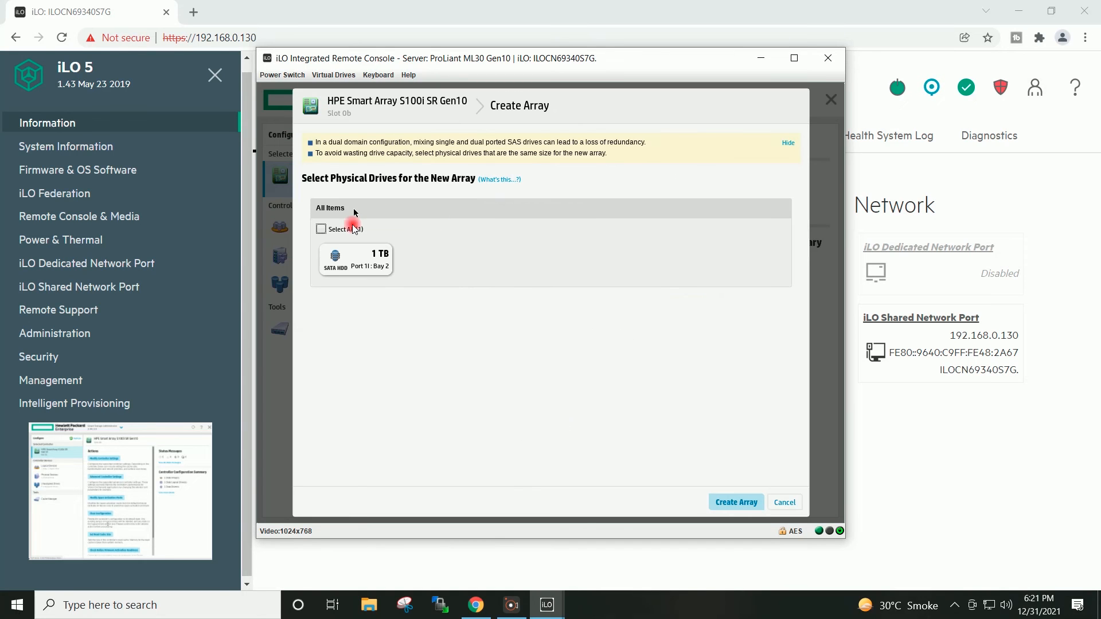
{"action": "left_click", "coordinate": [321, 229]}
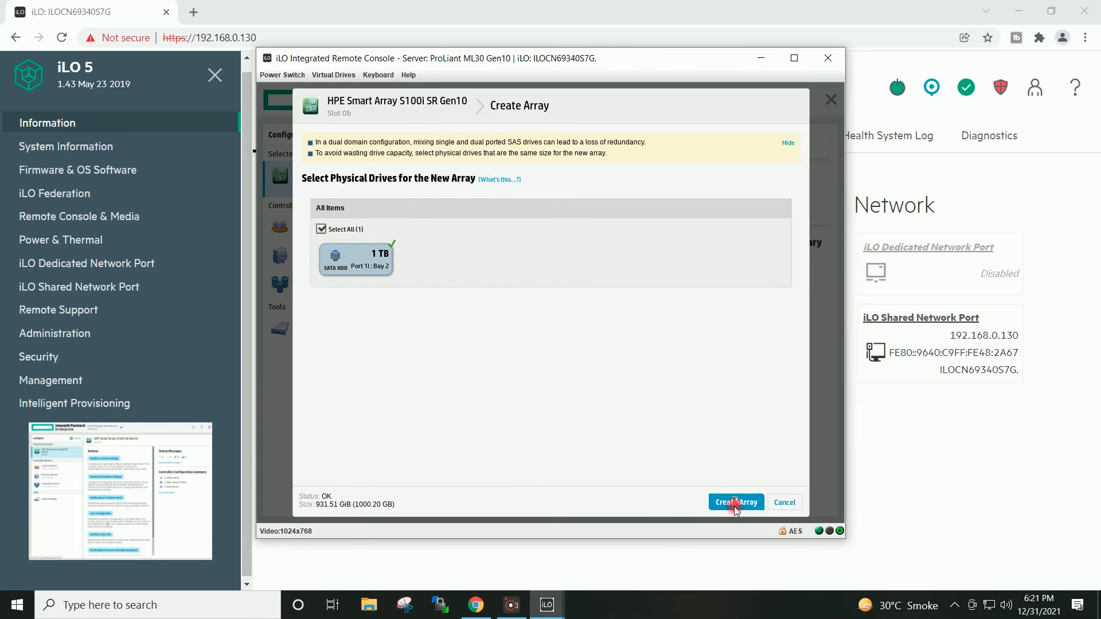
{"action": "left_click", "coordinate": [736, 502]}
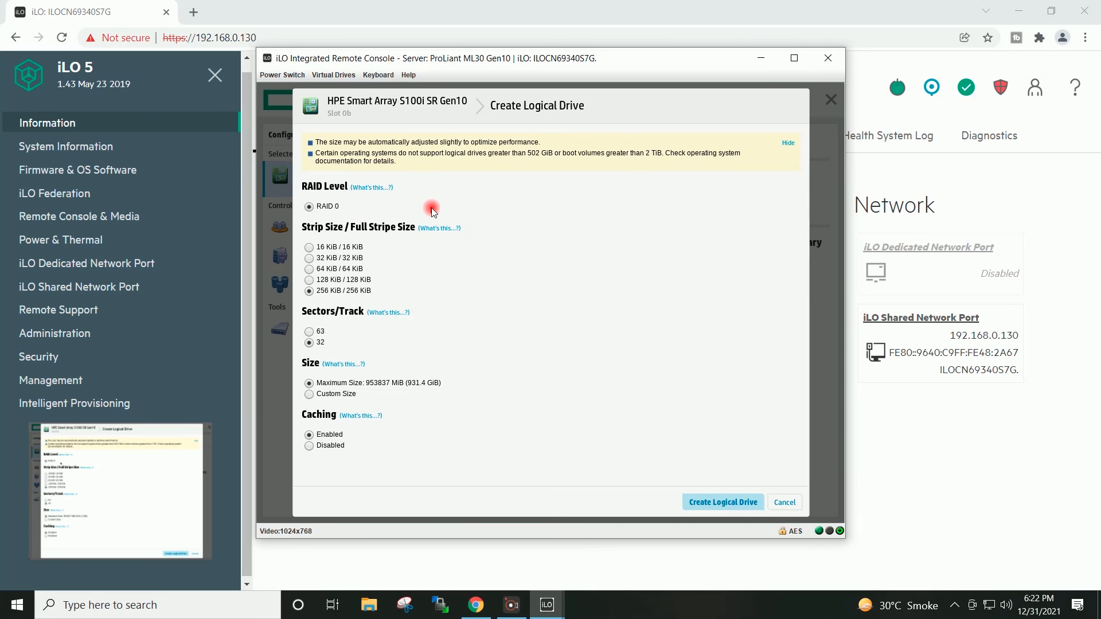
{"action": "mouse_move", "coordinate": [426, 209]}
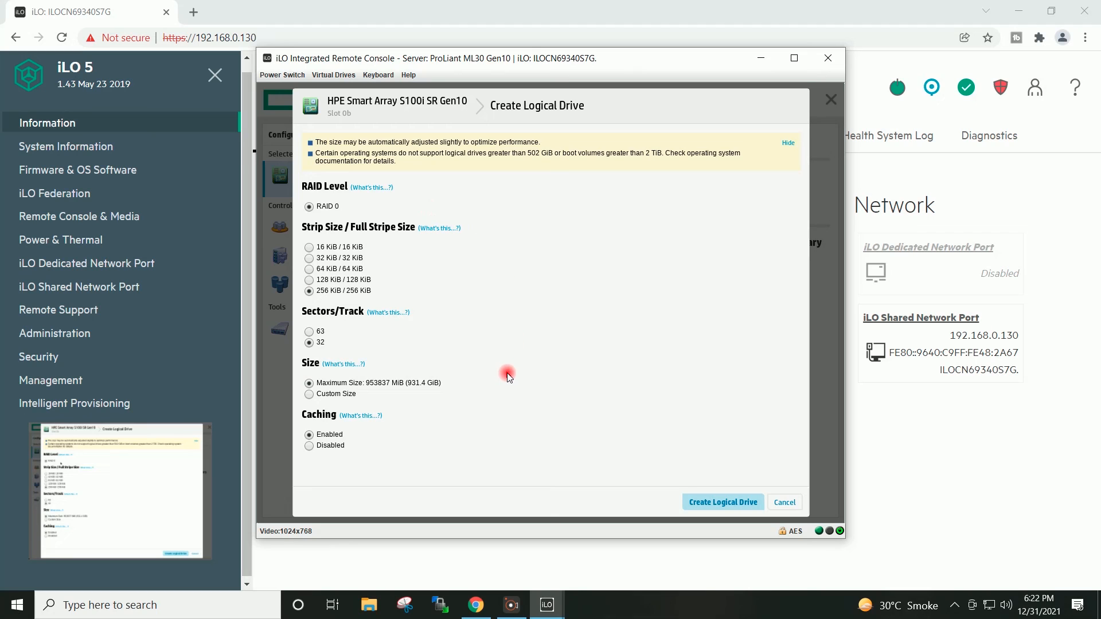
{"action": "mouse_move", "coordinate": [614, 348]}
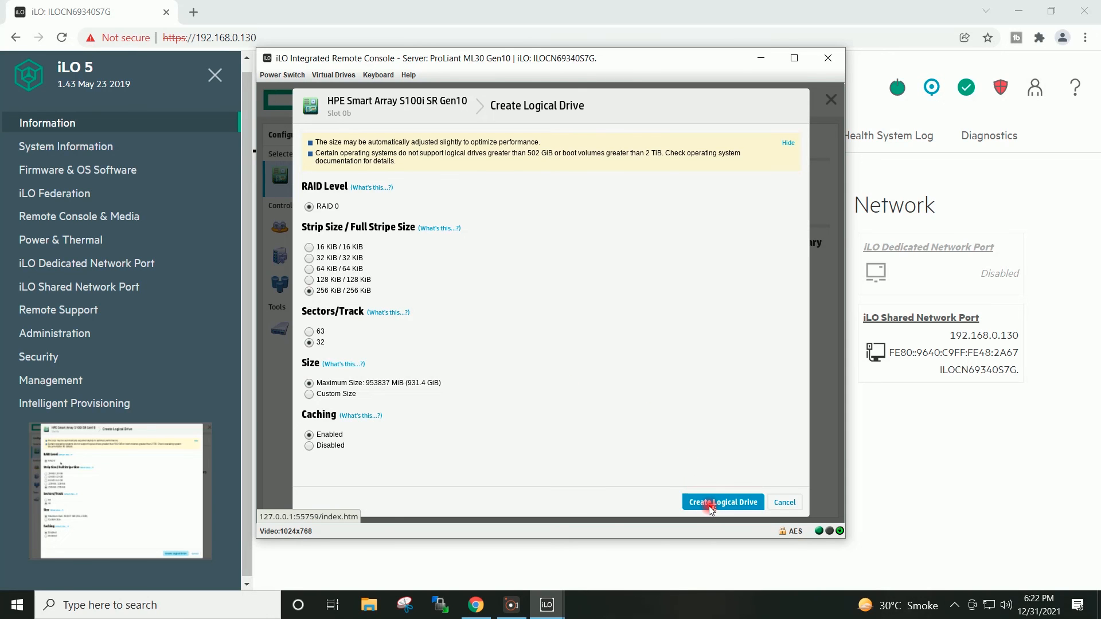
Create the RAID 0 logical drive of 931.48 GiB with 256 KiB strip size and caching enabled
{"action": "left_click", "coordinate": [723, 502]}
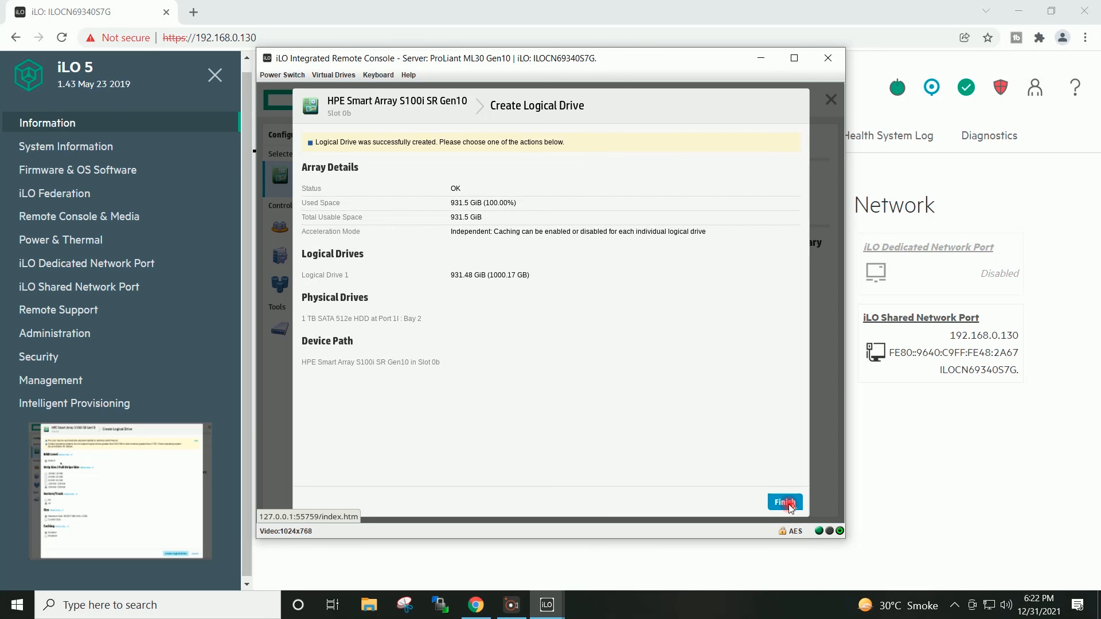
Finish the logical drive results, returning to the controller summary with 1 array, 1 logical drive, 1 drive
{"action": "left_click", "coordinate": [785, 502]}
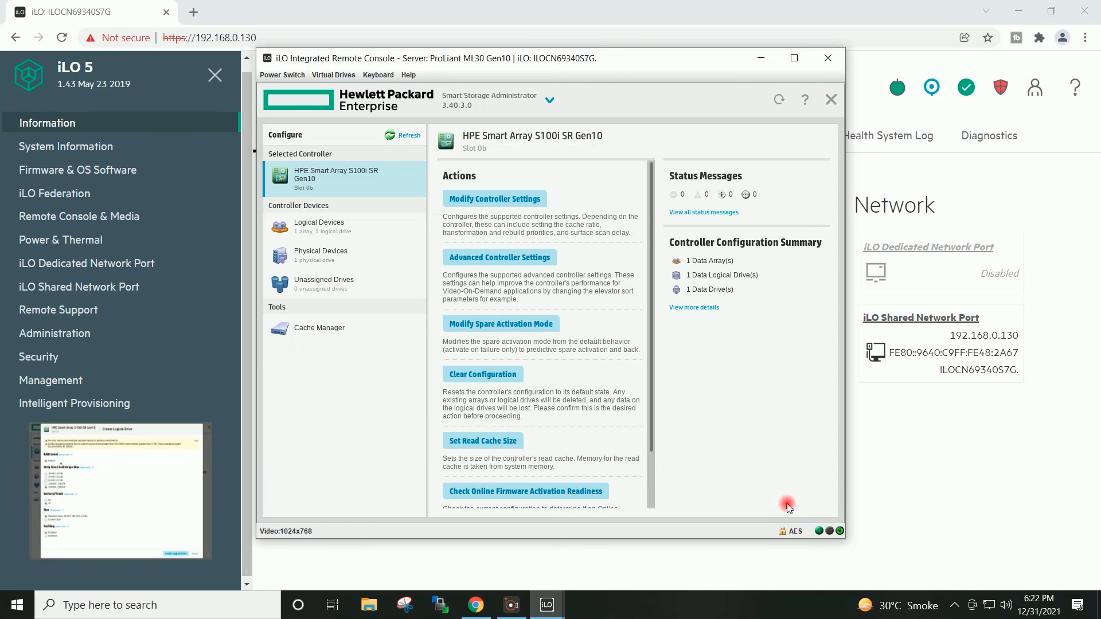
{"action": "mouse_move", "coordinate": [776, 454]}
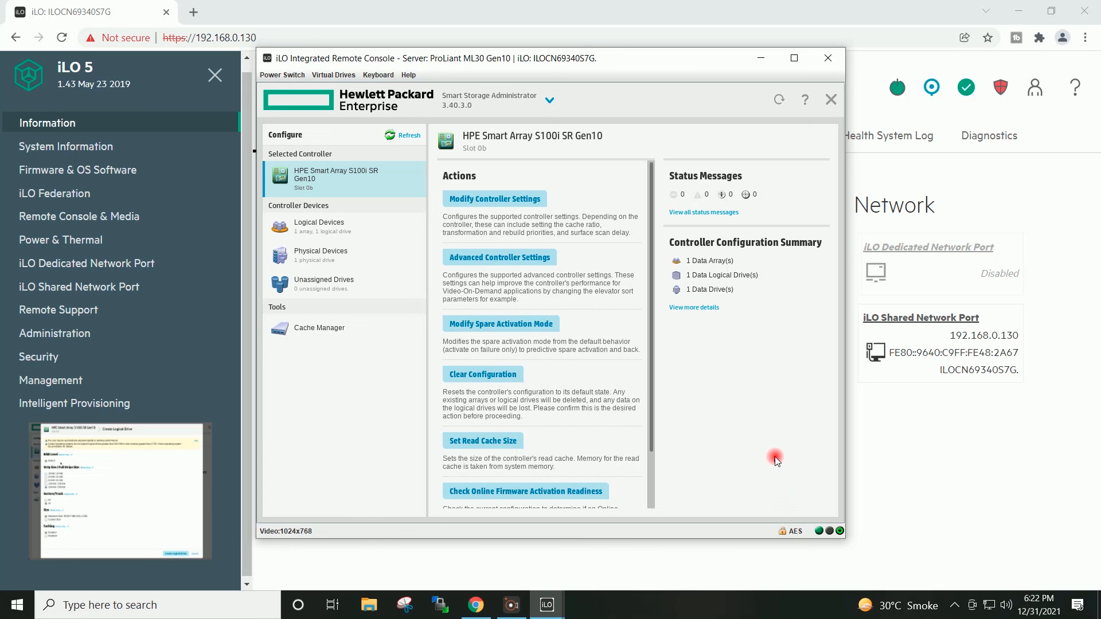
{"action": "mouse_move", "coordinate": [726, 277]}
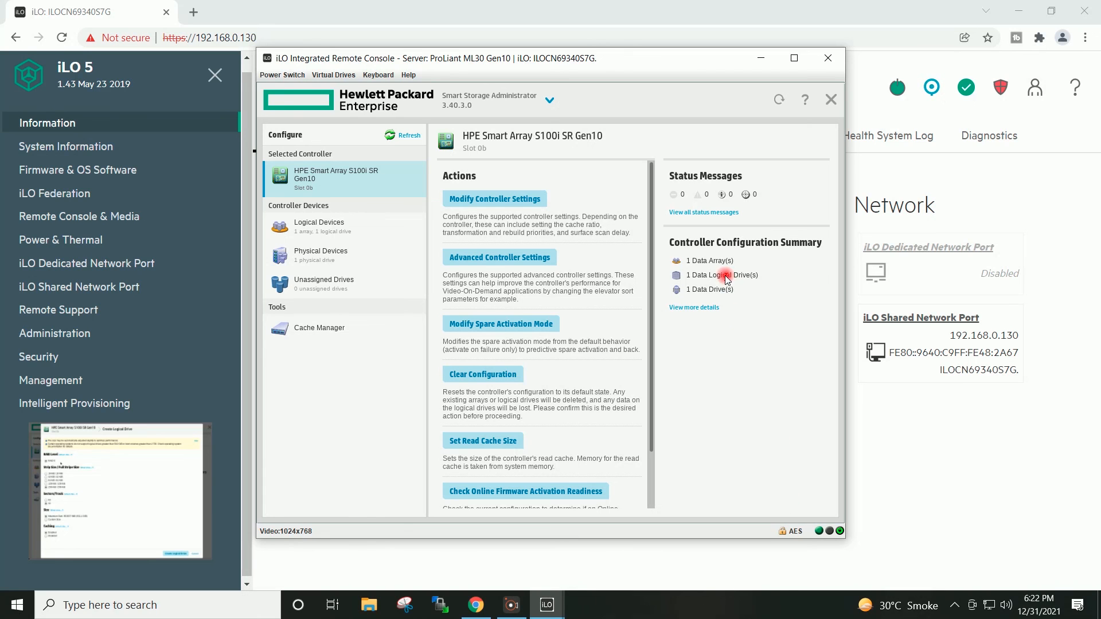
{"action": "mouse_move", "coordinate": [747, 282]}
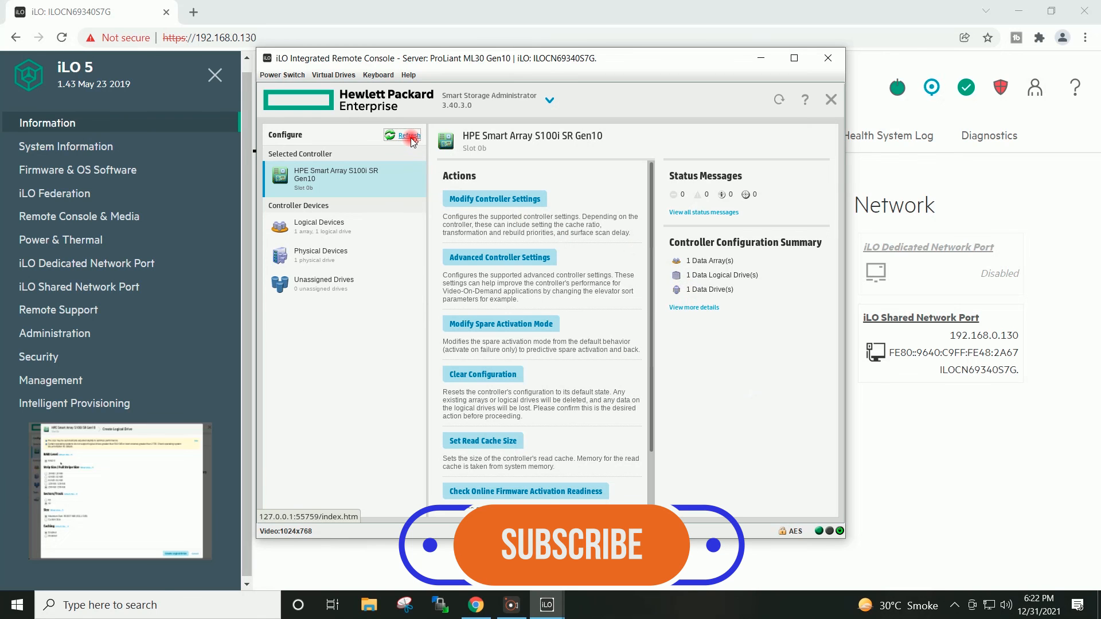
Rescan and reset the Smart Storage Administrator, then select the Smart Array S100i SR Gen10 controller
{"action": "left_click", "coordinate": [402, 136]}
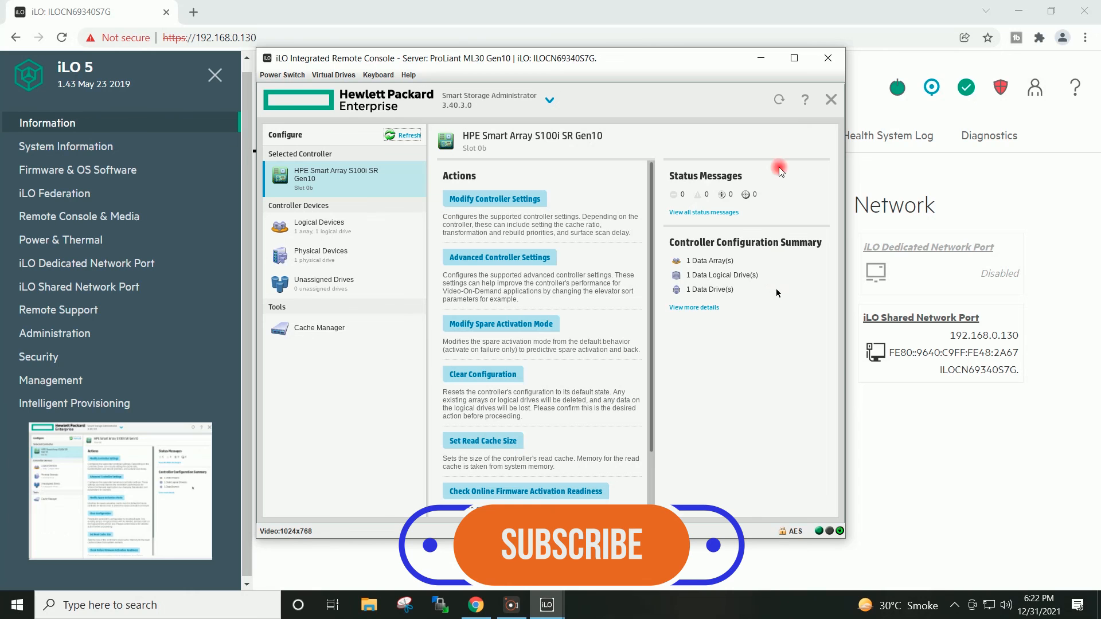
{"action": "left_click", "coordinate": [779, 100]}
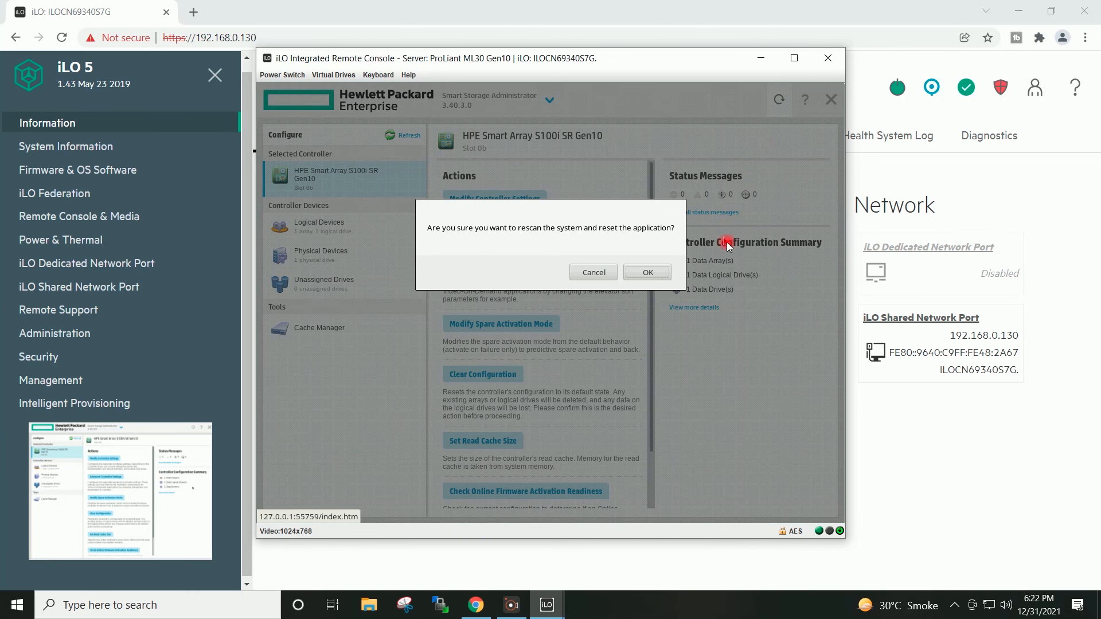
{"action": "left_click", "coordinate": [648, 272]}
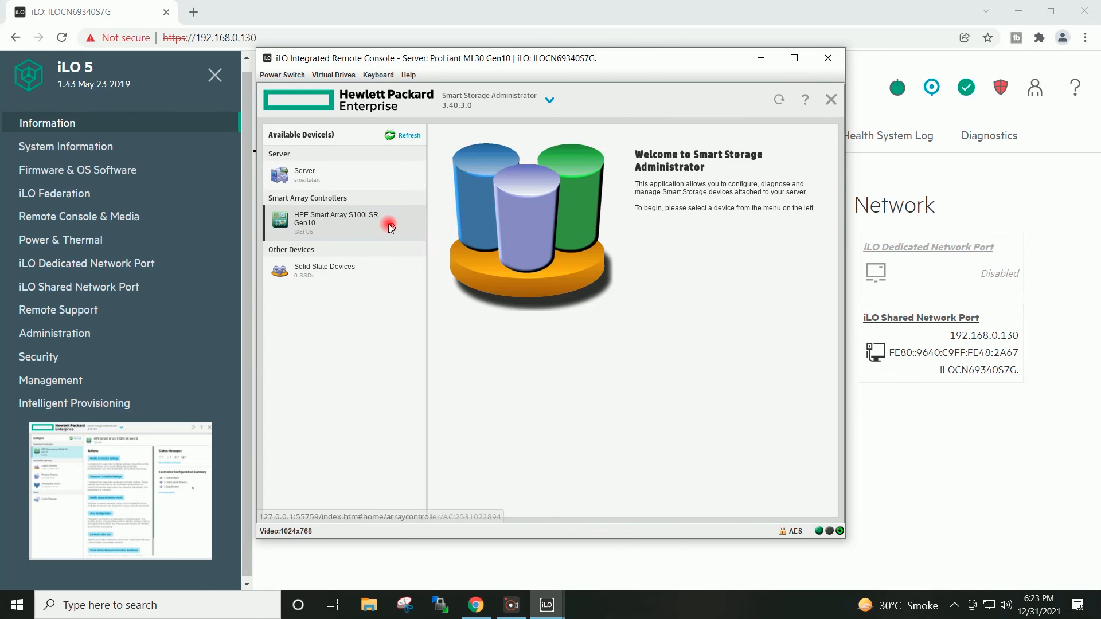
{"action": "left_click", "coordinate": [336, 223]}
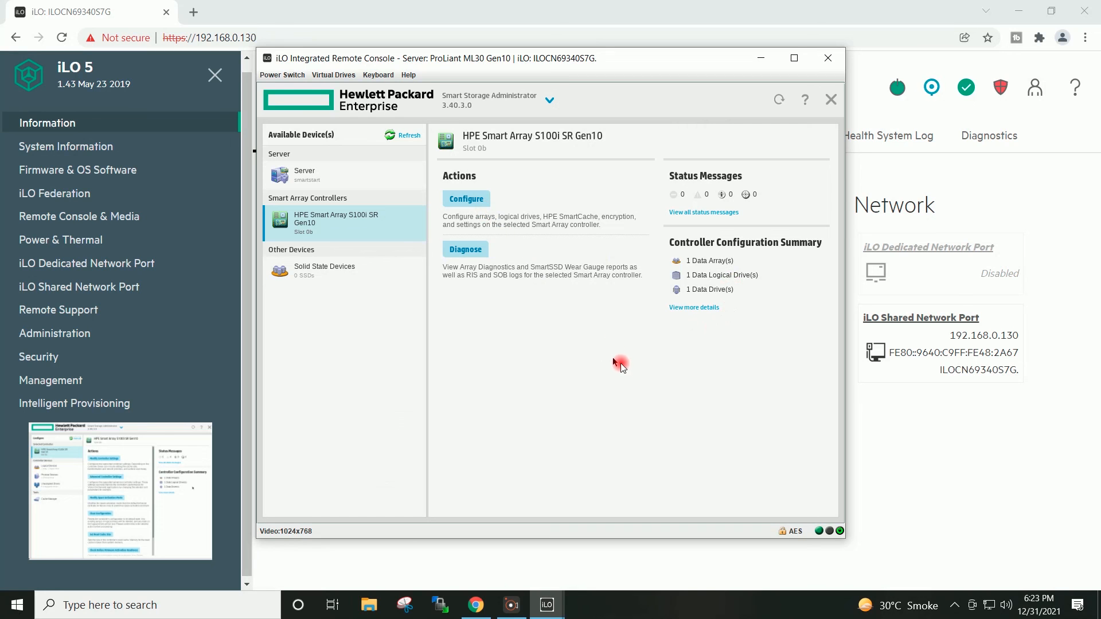
{"action": "mouse_move", "coordinate": [763, 343]}
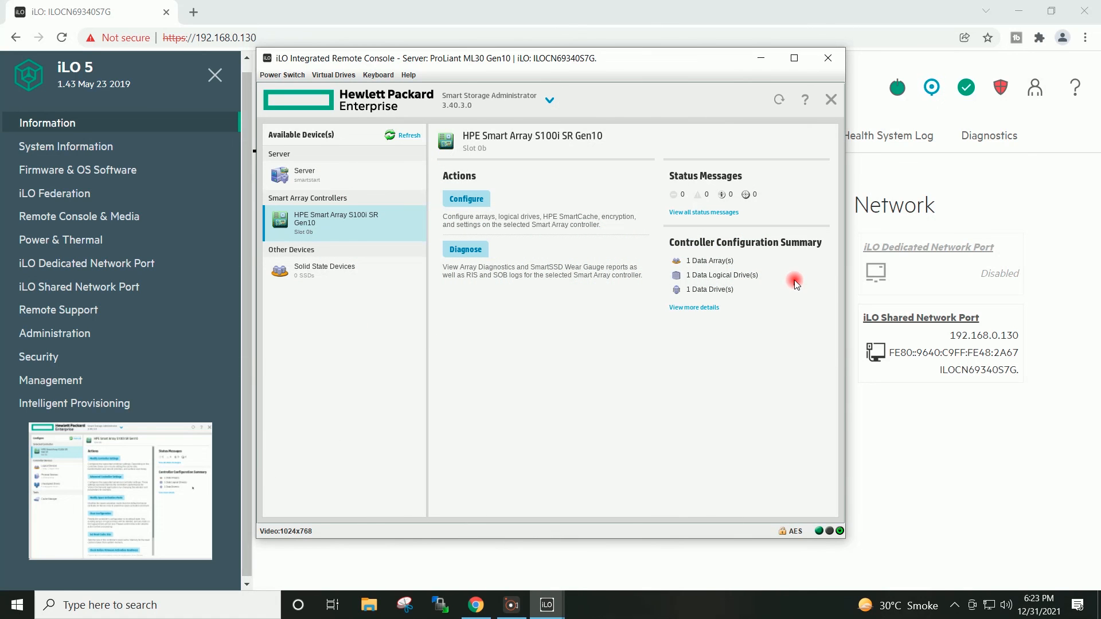
{"action": "mouse_move", "coordinate": [807, 215]}
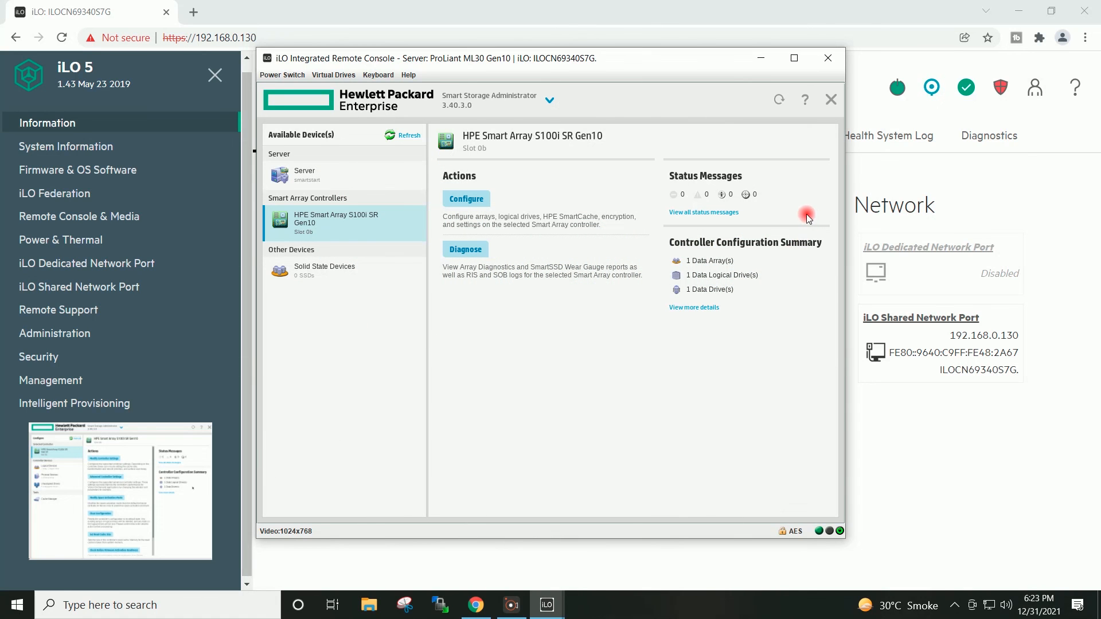
{"action": "mouse_move", "coordinate": [798, 205]}
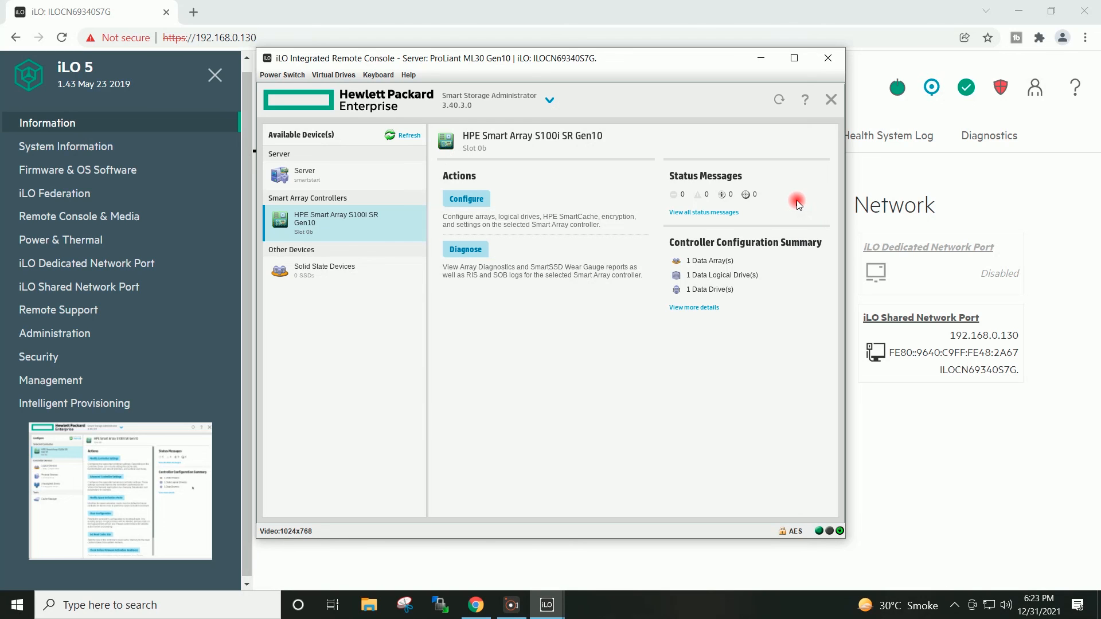